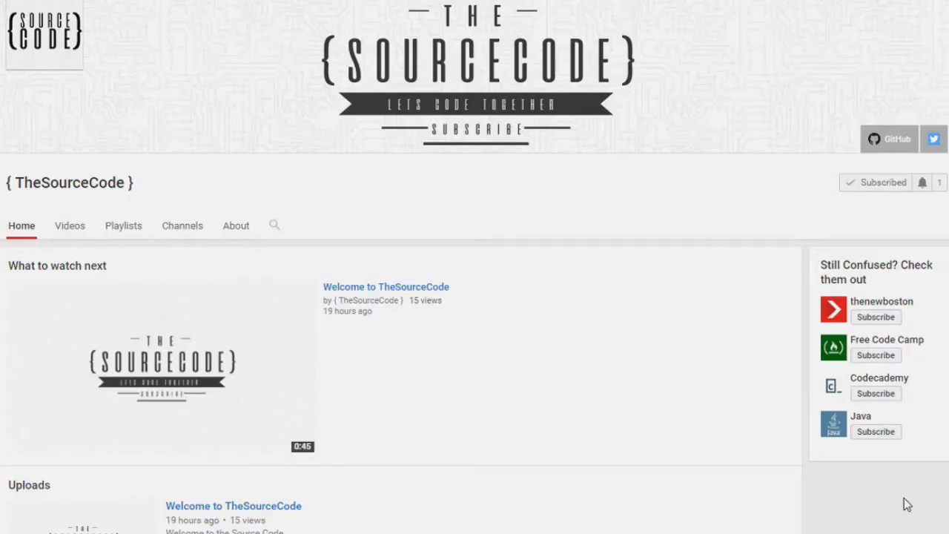
{"action": "mouse_move", "coordinate": [921, 245]}
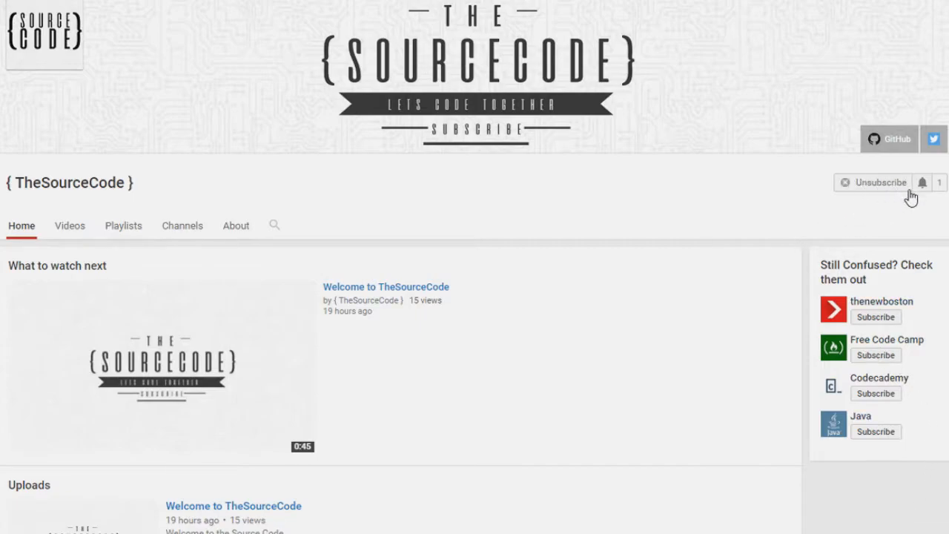
Keep the channel's push-only notification setting and save it before switching to MainLoot.java in Eclipse.
{"action": "left_click", "coordinate": [926, 180]}
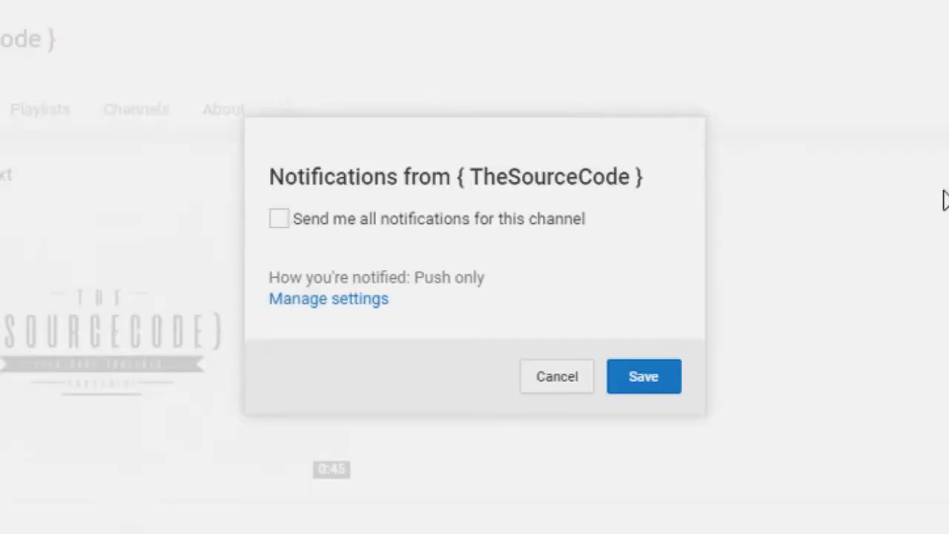
{"action": "mouse_move", "coordinate": [281, 230]}
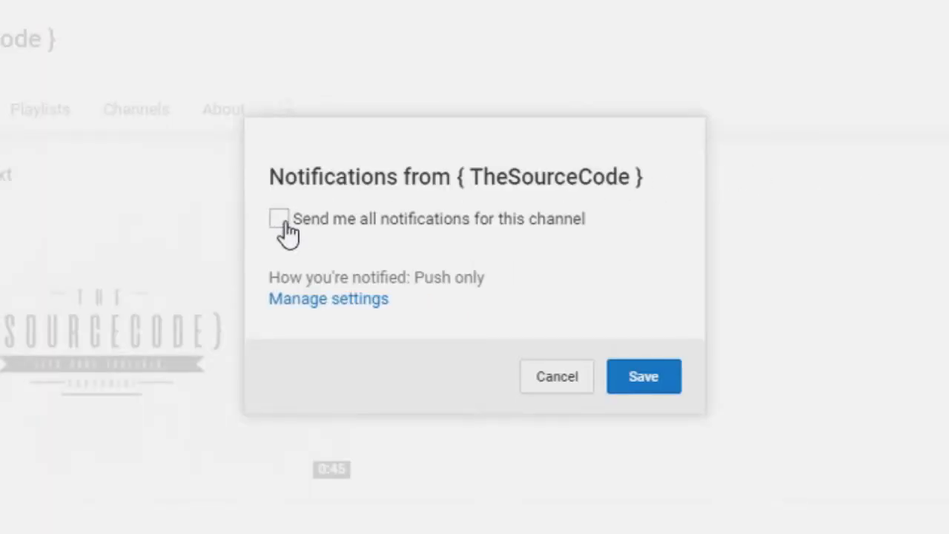
{"action": "mouse_move", "coordinate": [605, 330]}
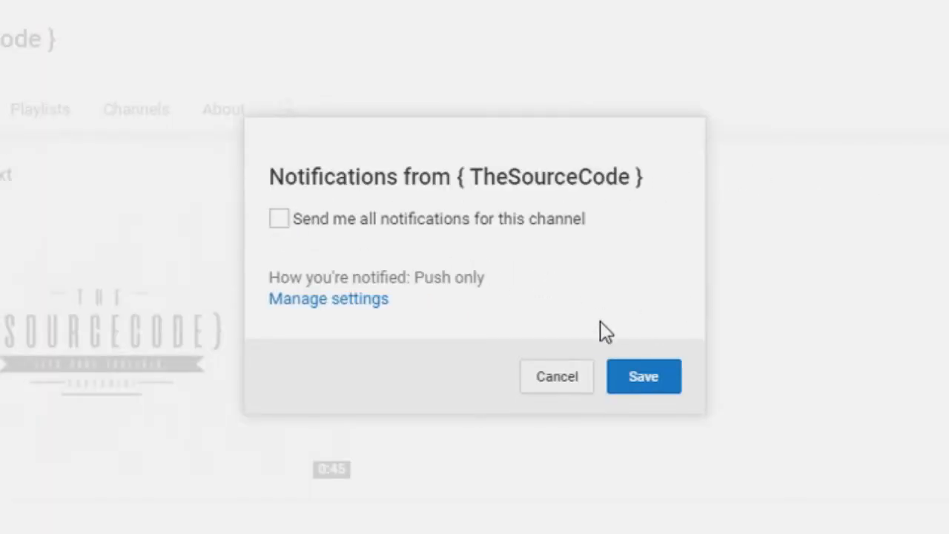
{"action": "mouse_move", "coordinate": [644, 377]}
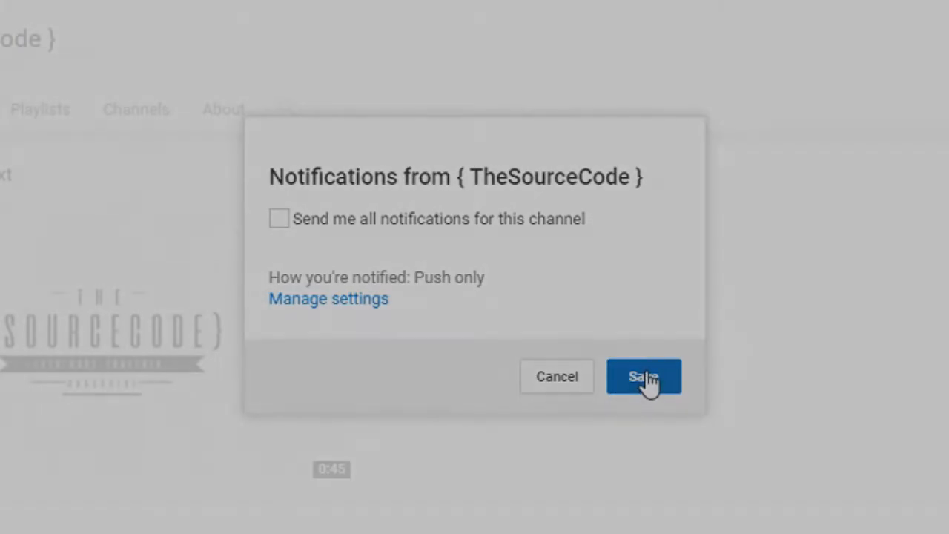
{"action": "left_click", "coordinate": [644, 377]}
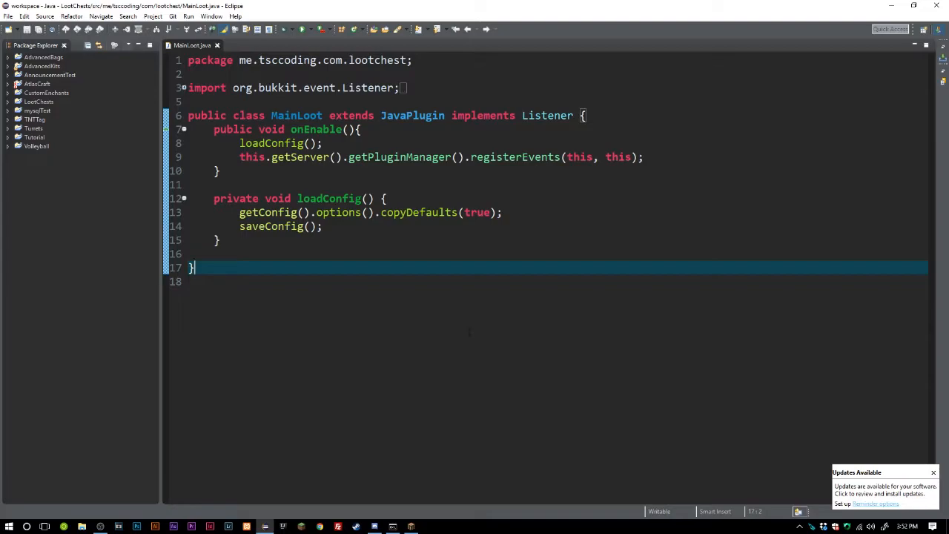
{"action": "left_click", "coordinate": [290, 253]}
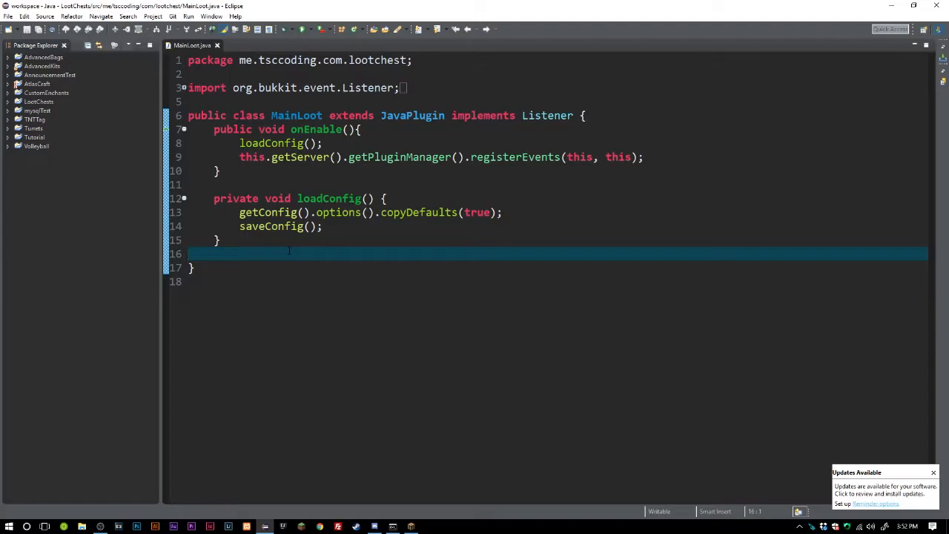
{"action": "key", "text": "Enter"}
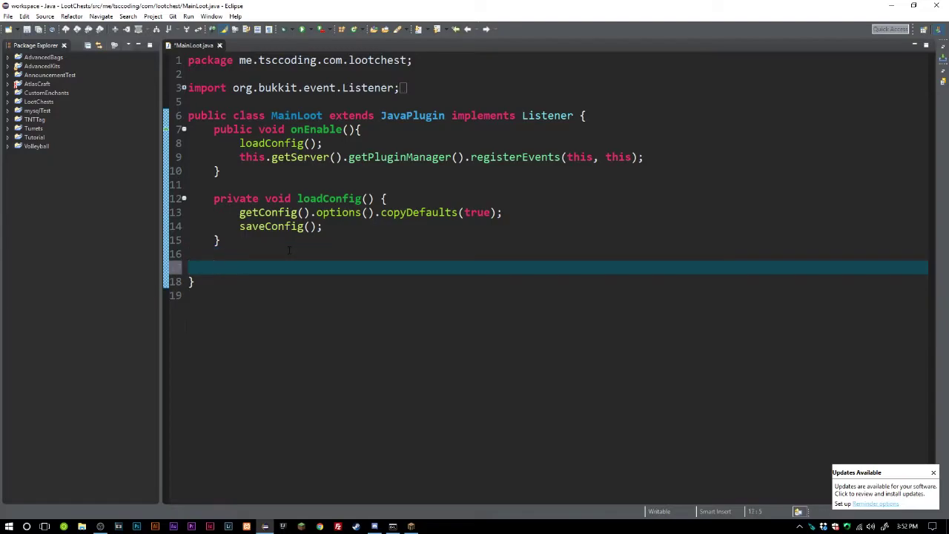
{"action": "type", "text": "@Eventhandler"}
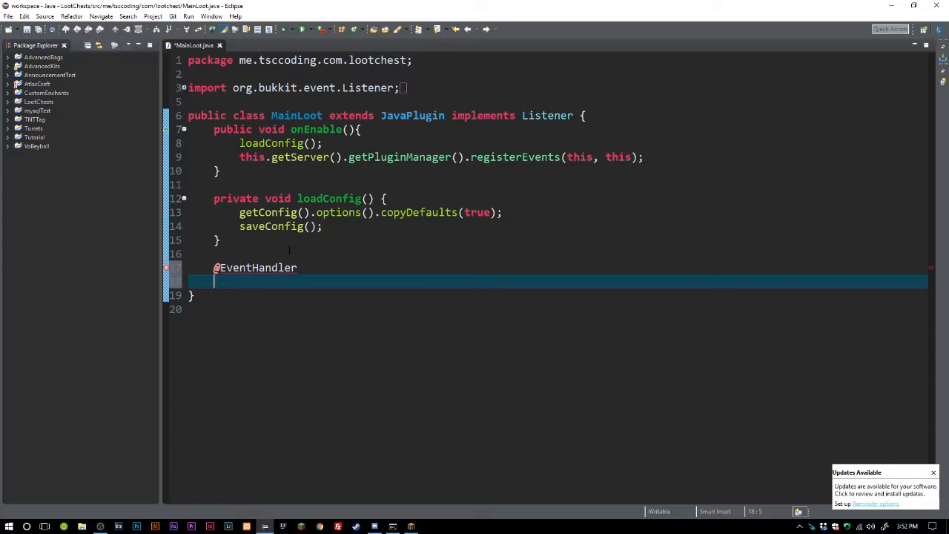
{"action": "type", "text": "pu"}
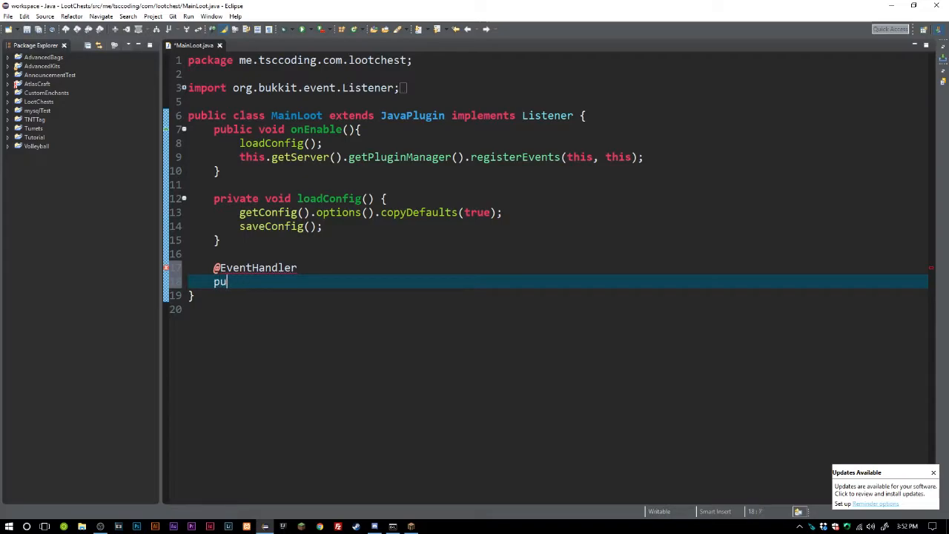
{"action": "type", "text": "blic"}
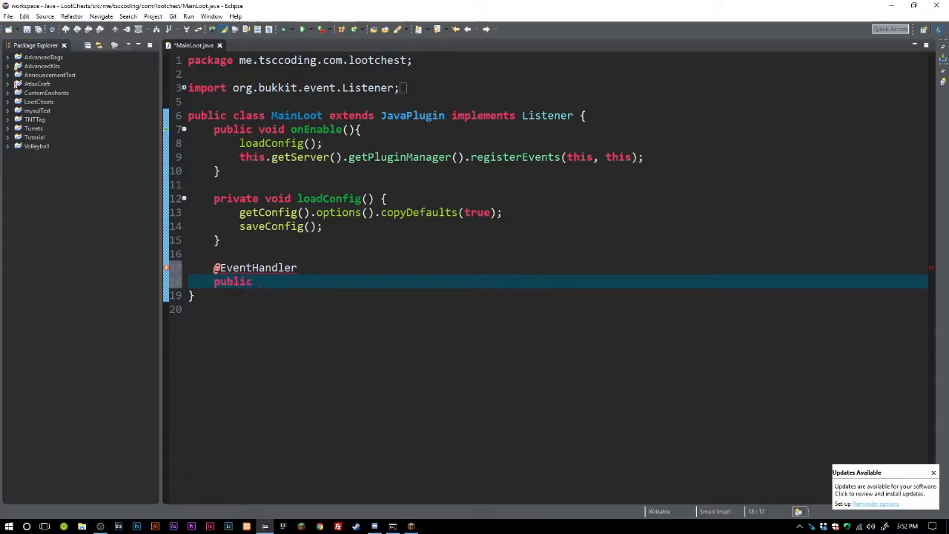
{"action": "type", "text": "void"}
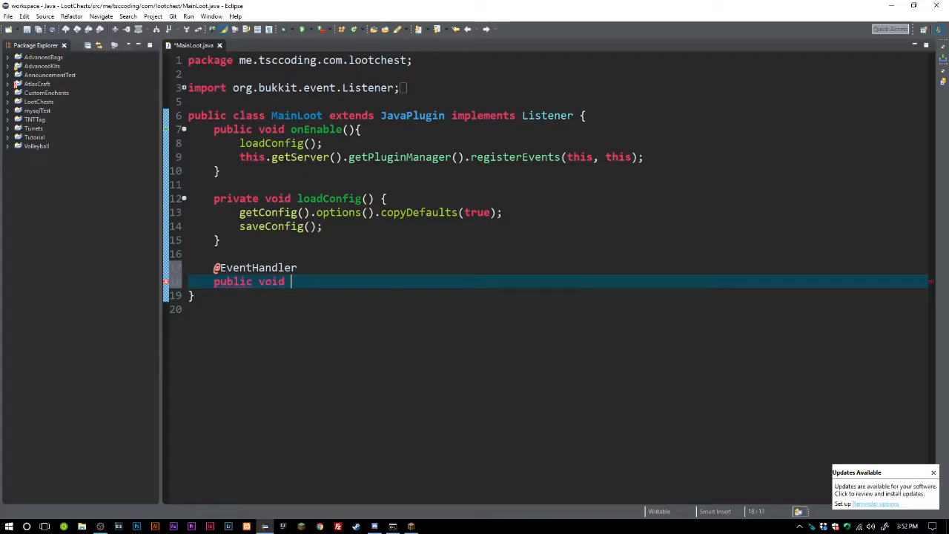
{"action": "type", "text": "onJoin()"}
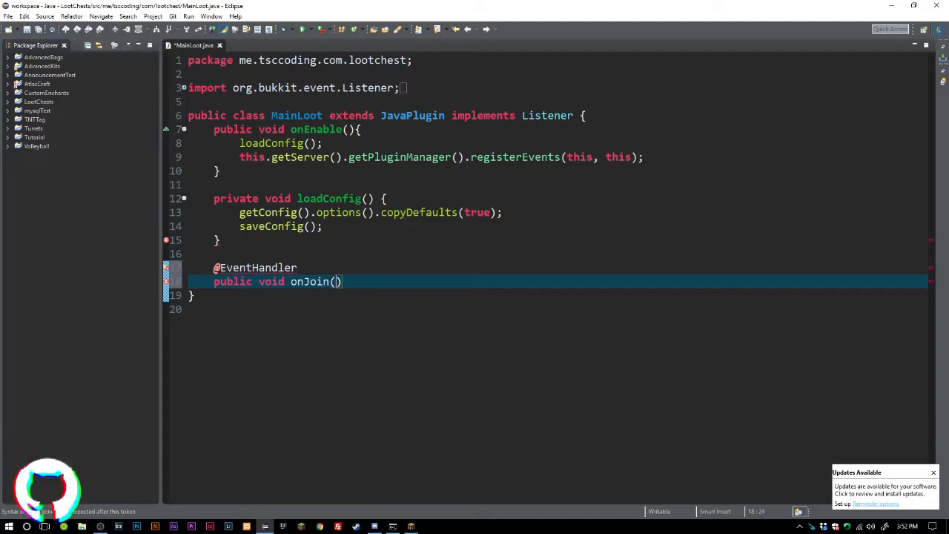
{"action": "type", "text": "P"}
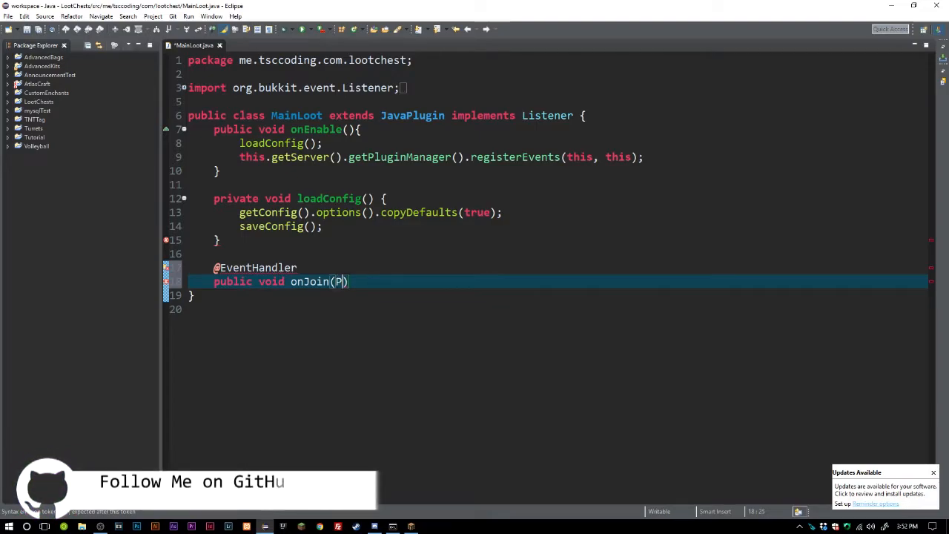
{"action": "type", "text": "layerJoinEv"}
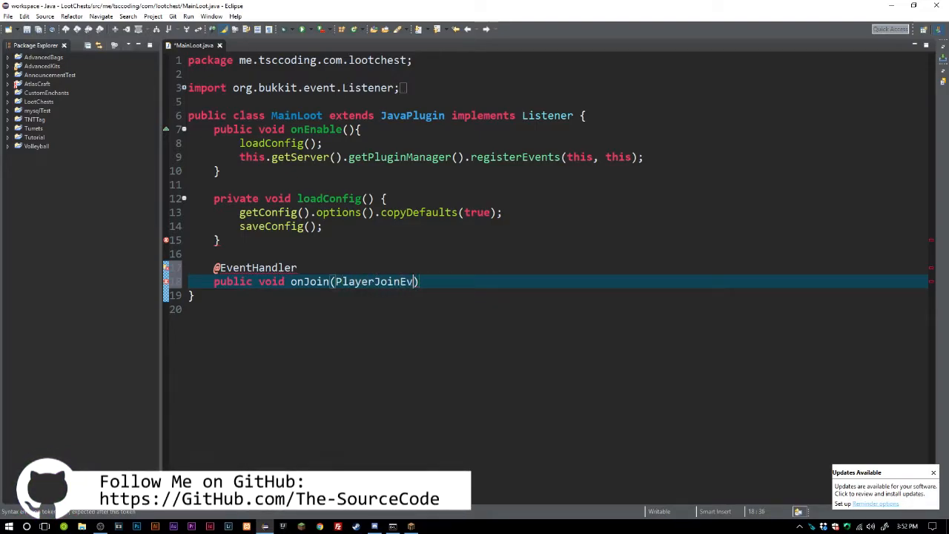
{"action": "type", "text": "event"}
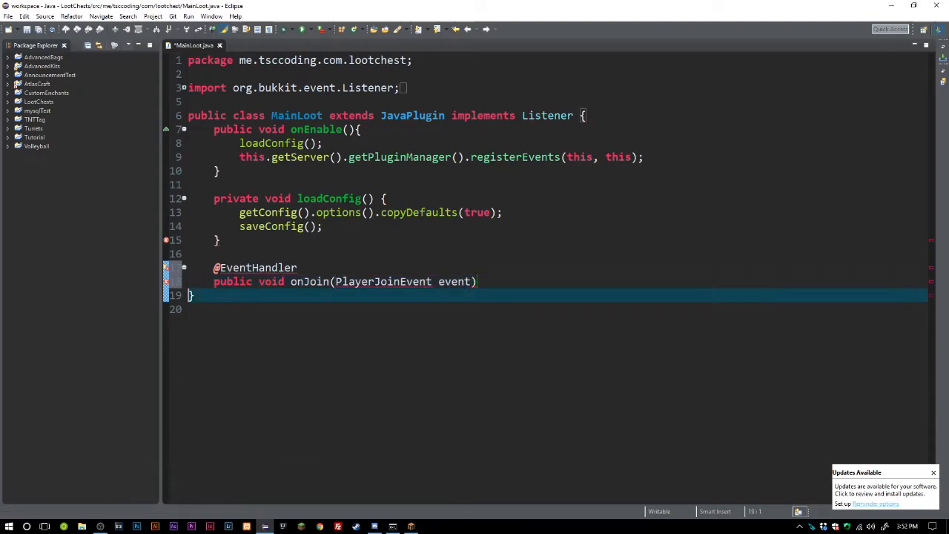
{"action": "type", "text": "{"}
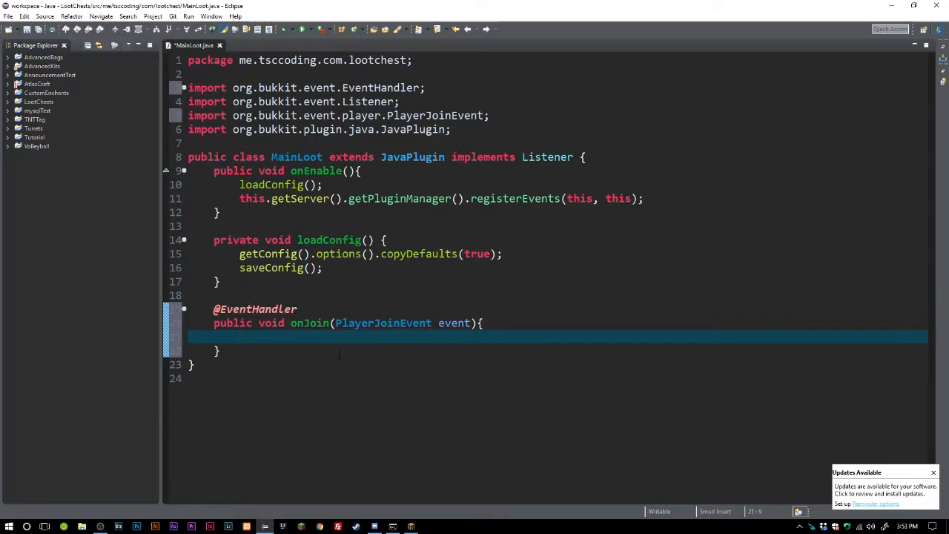
Store the joining player with Player player = event.getPlayer() inside onJoin.
{"action": "type", "text": "Player player = event."}
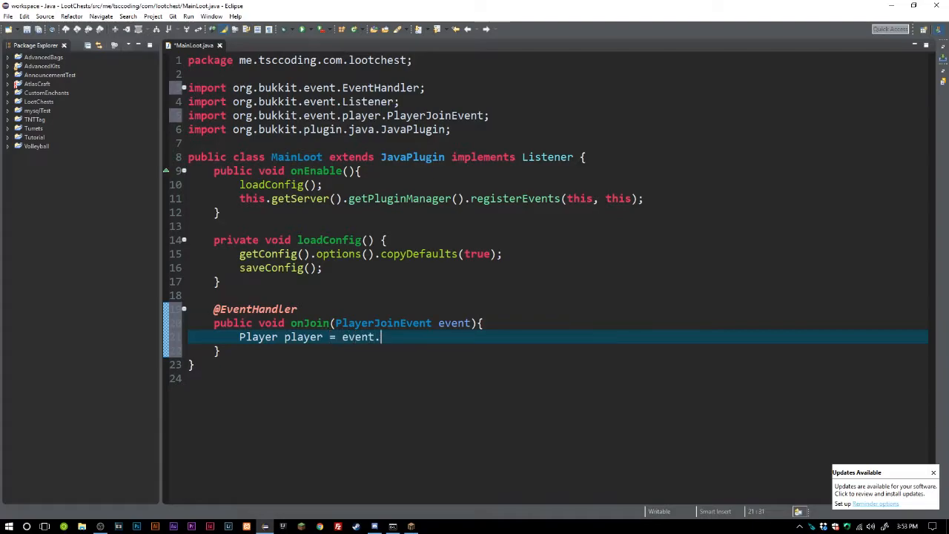
{"action": "type", "text": "p"}
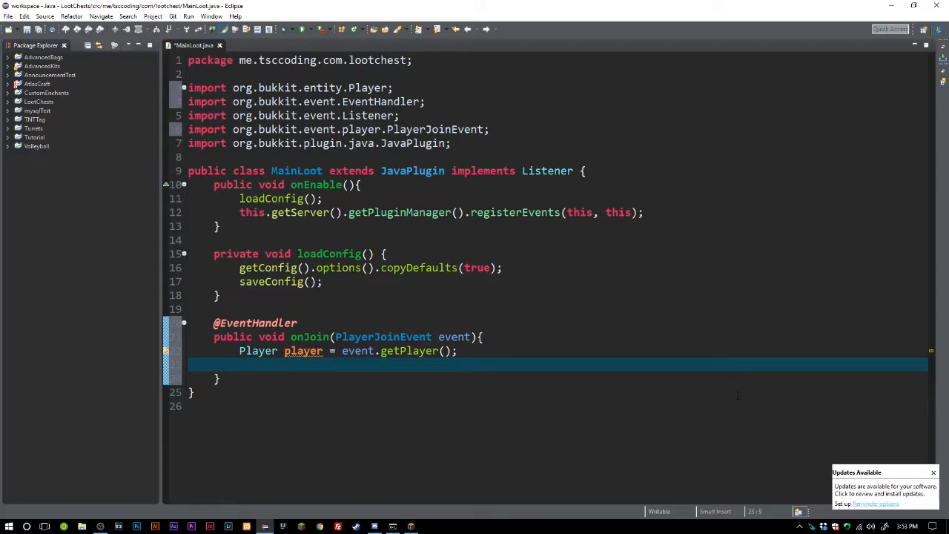
Declare PacketPlayOutTitle title = new PacketPlayOutTitle(...) using content assist and its NMS import.
{"action": "type", "text": "P"}
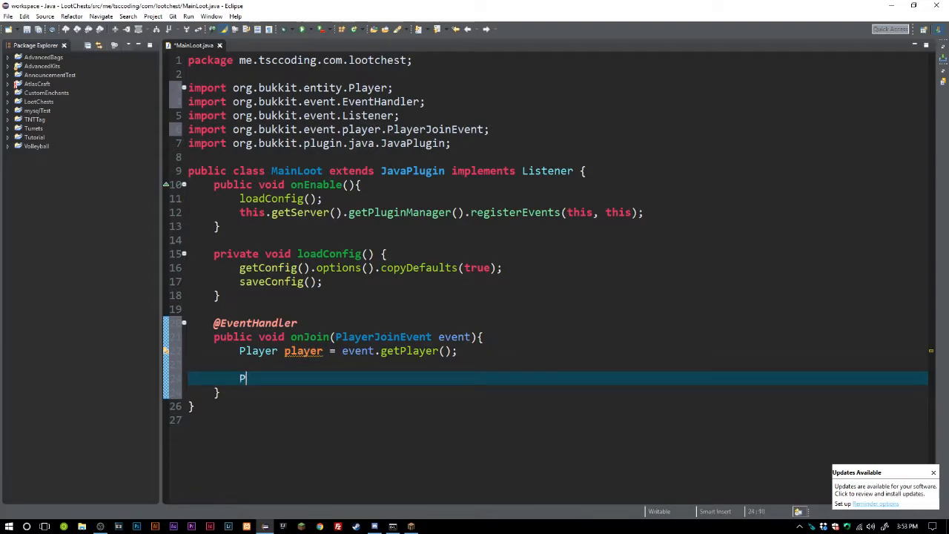
{"action": "type", "text": "acket"}
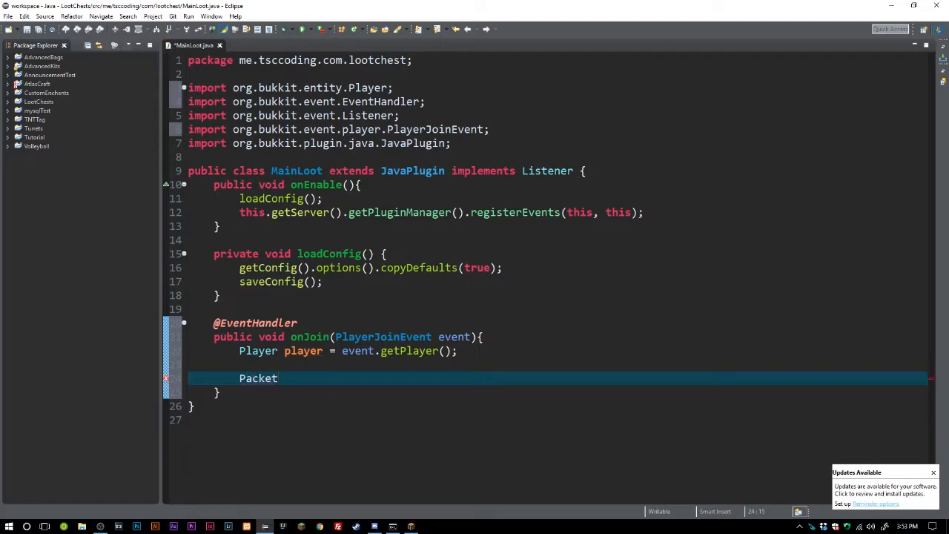
{"action": "type", "text": "Play"}
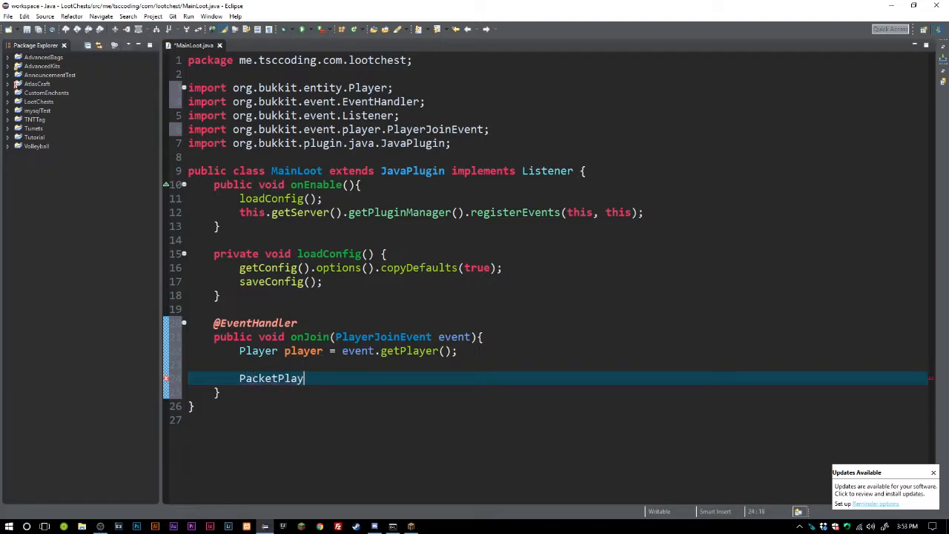
{"action": "key", "text": "Ctrl+Space"}
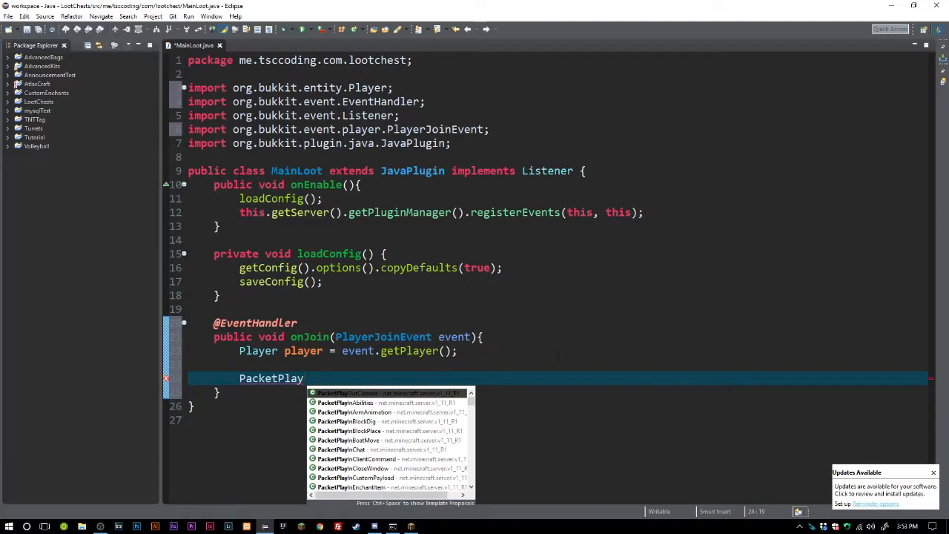
{"action": "scroll", "scroll_direction": "down", "scroll_amount": 3}
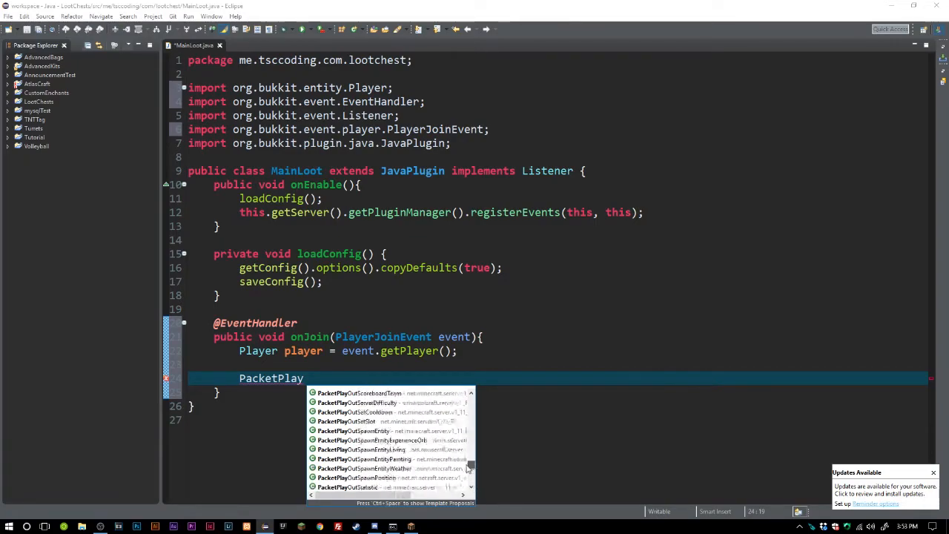
{"action": "scroll", "scroll_direction": "down", "scroll_amount": 3}
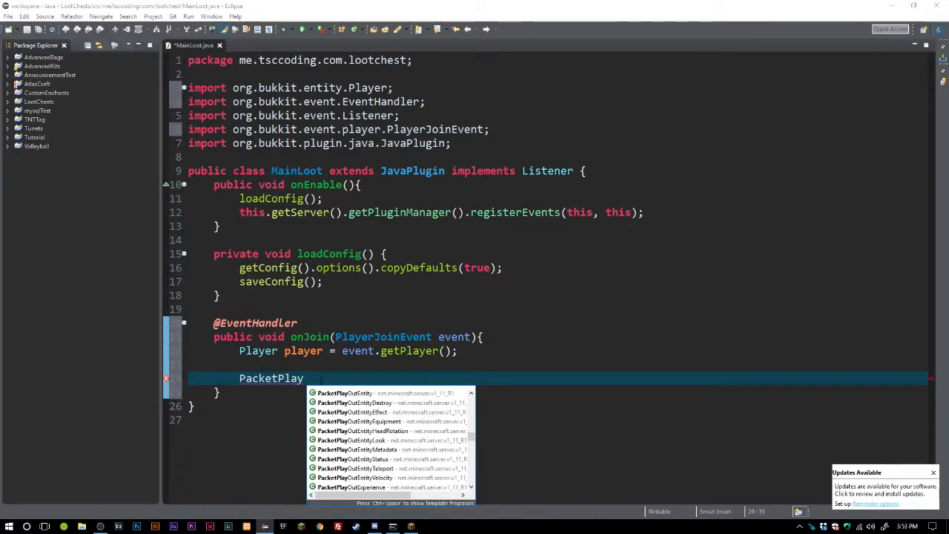
{"action": "type", "text": "Out"}
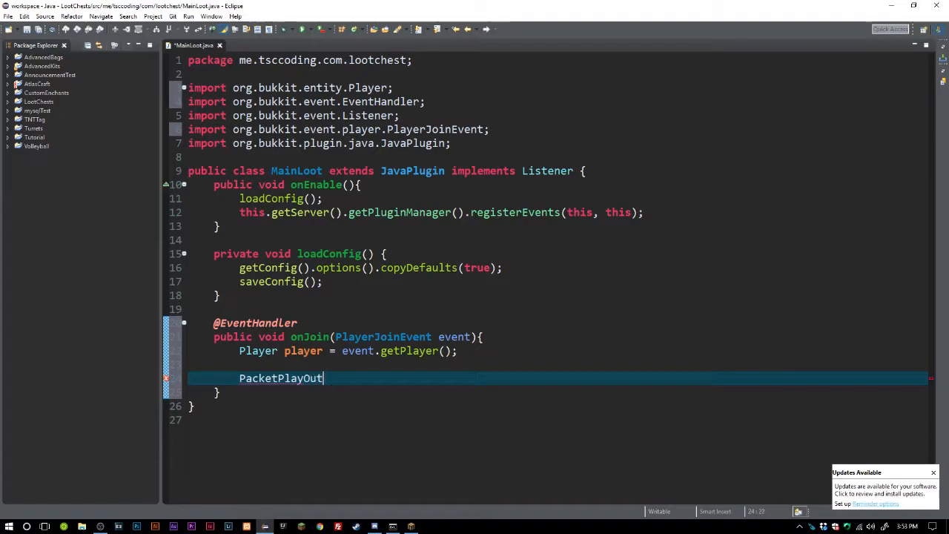
{"action": "type", "text": "Ti"}
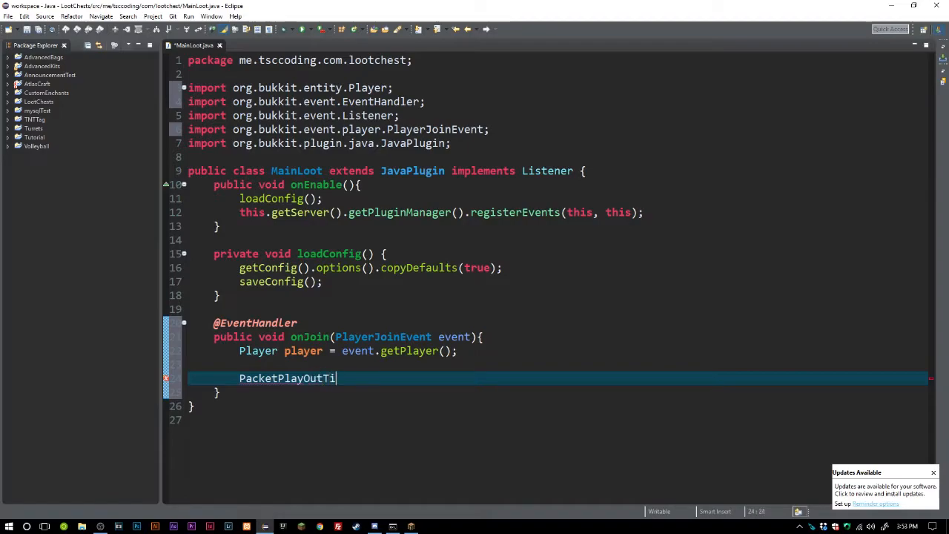
{"action": "type", "text": "tle"}
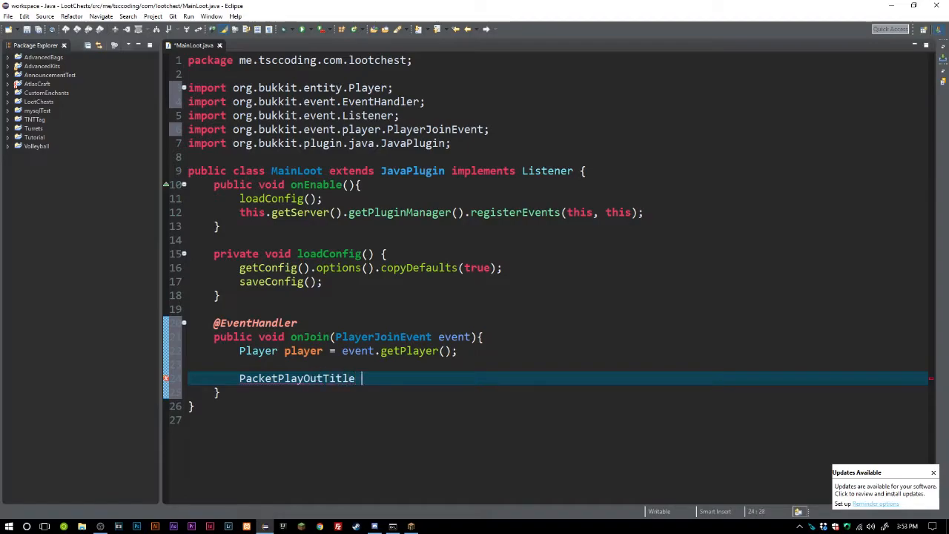
{"action": "type", "text": "tit"}
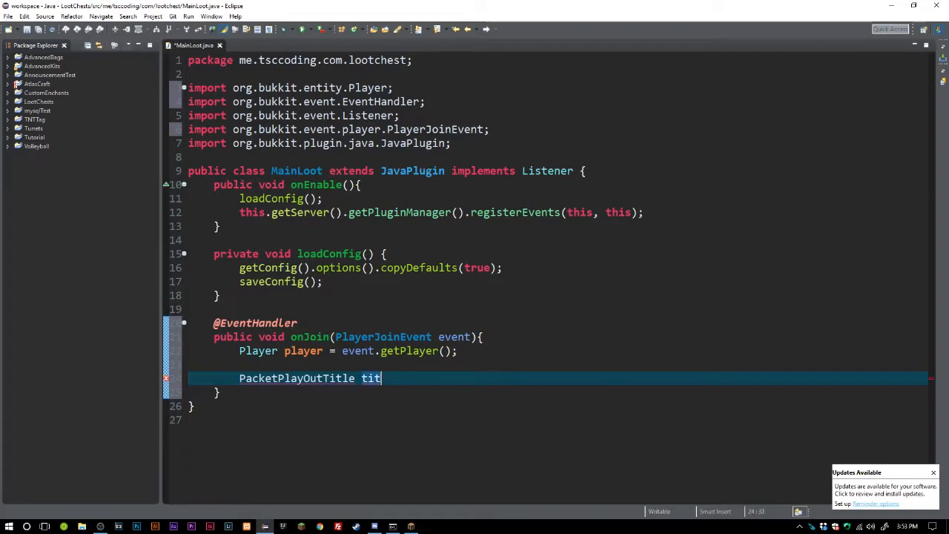
{"action": "type", "text": "le ="}
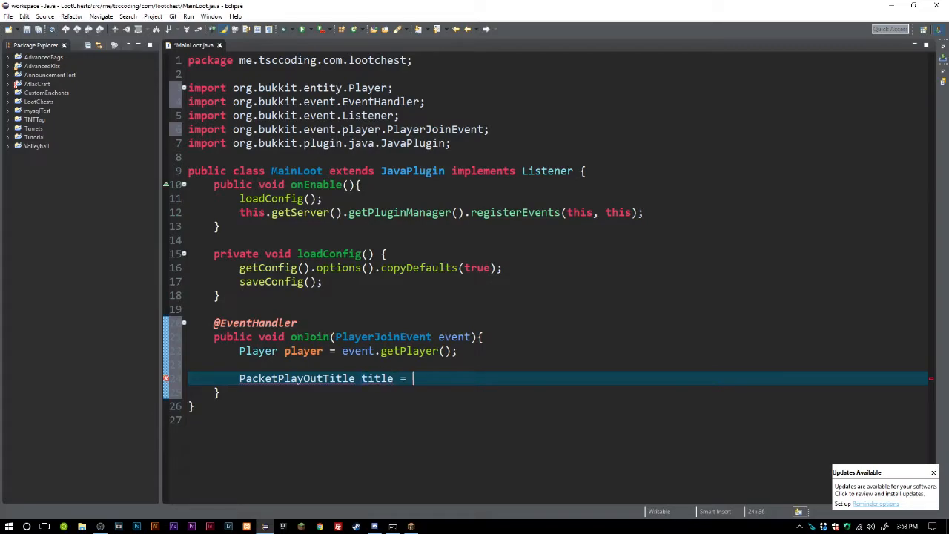
{"action": "type", "text": "new pack"}
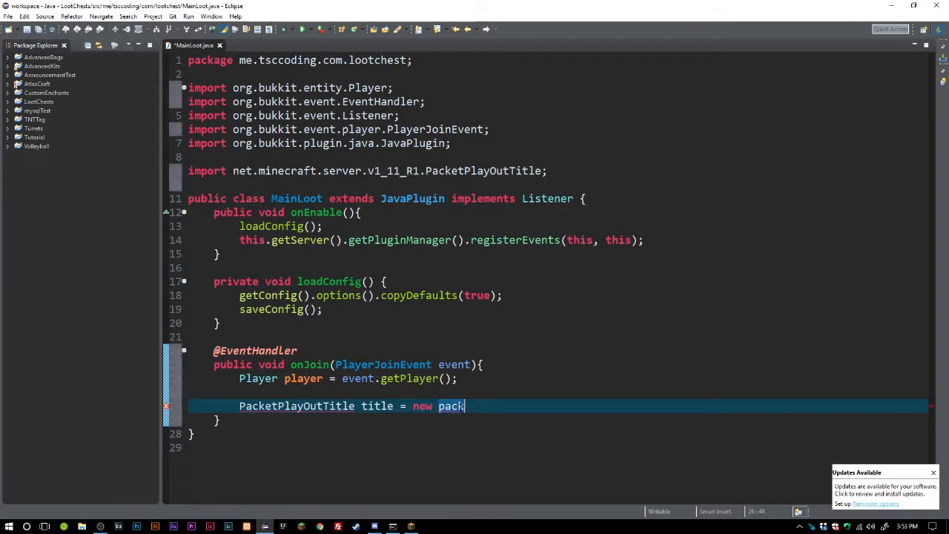
{"action": "key", "text": "ctrl+space"}
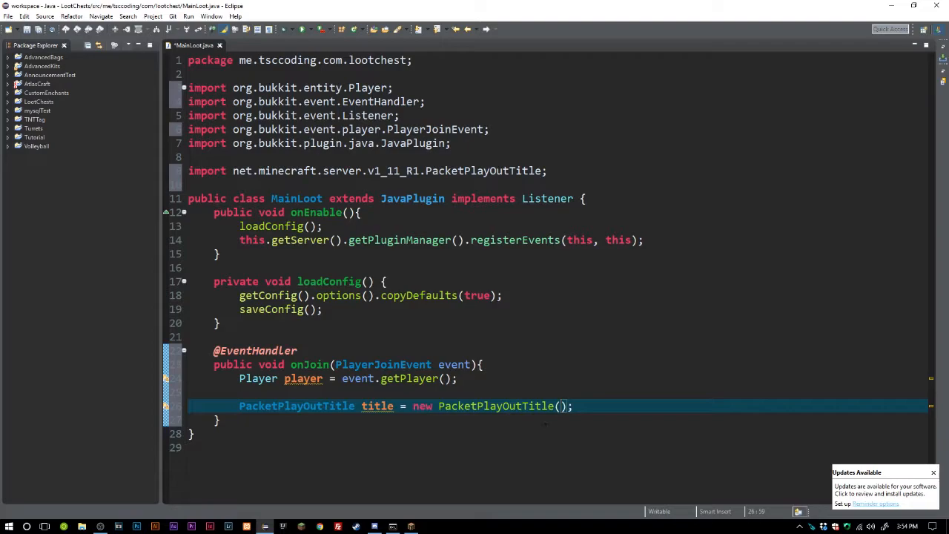
Pass EnumTitleAction.TITLE and an empty ChatSerializer.a() call as the constructor arguments.
{"action": "type", "text": "E"}
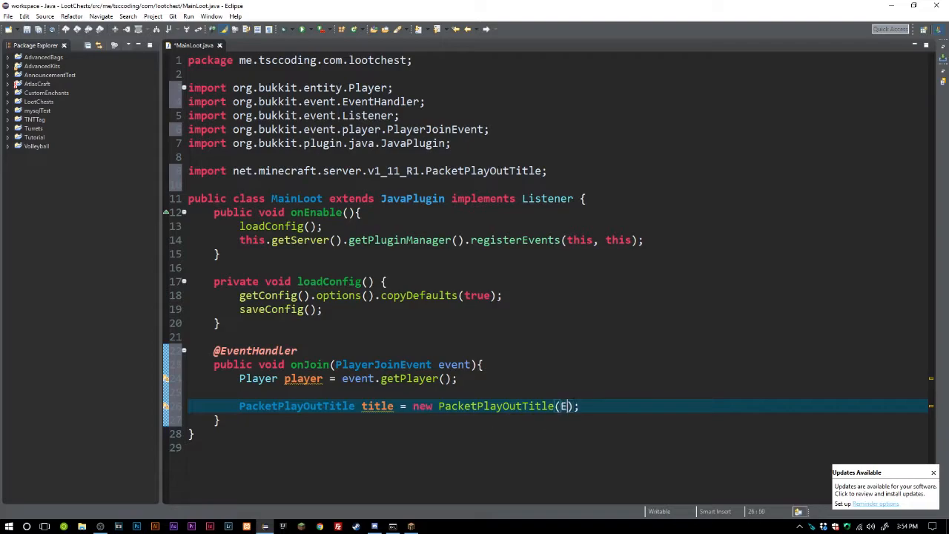
{"action": "type", "text": "EnumTitl"}
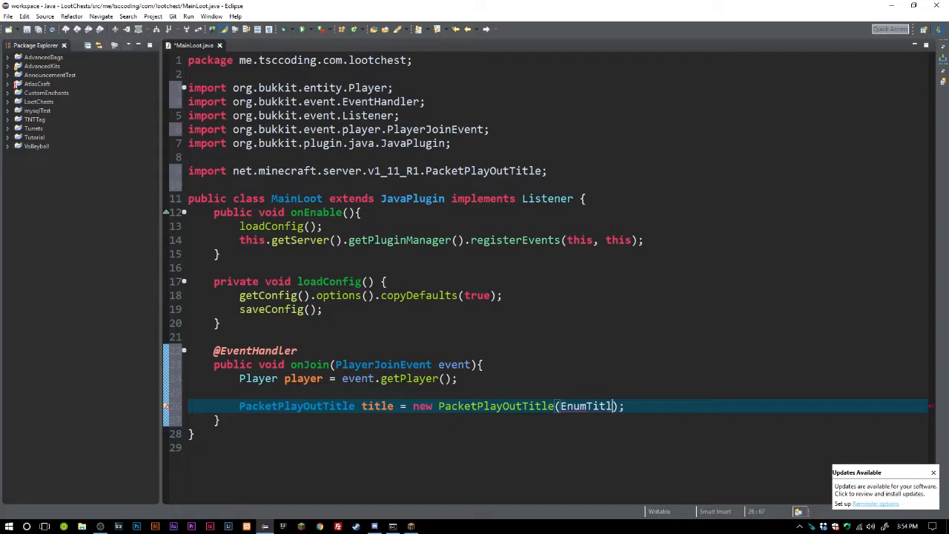
{"action": "type", "text": "Action.TITLE"}
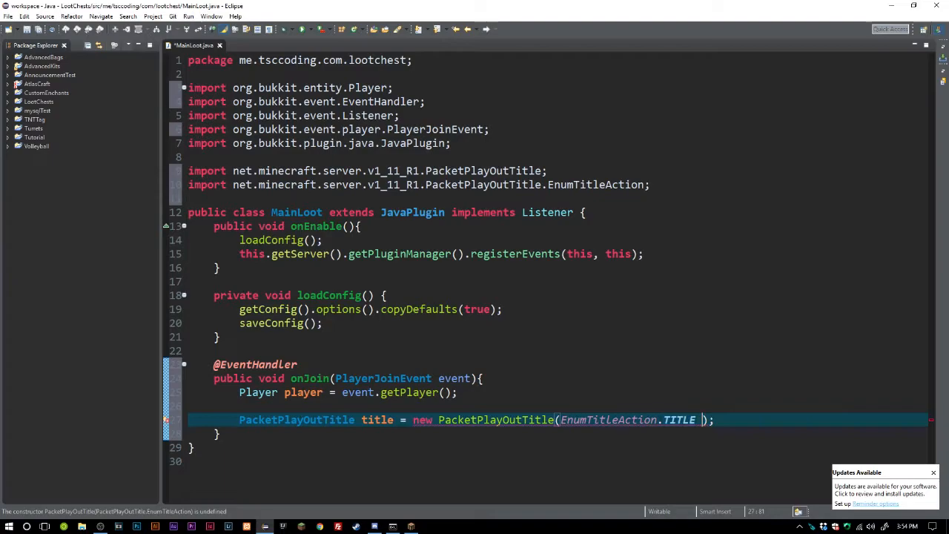
{"action": "key", "text": "BackSpace"}
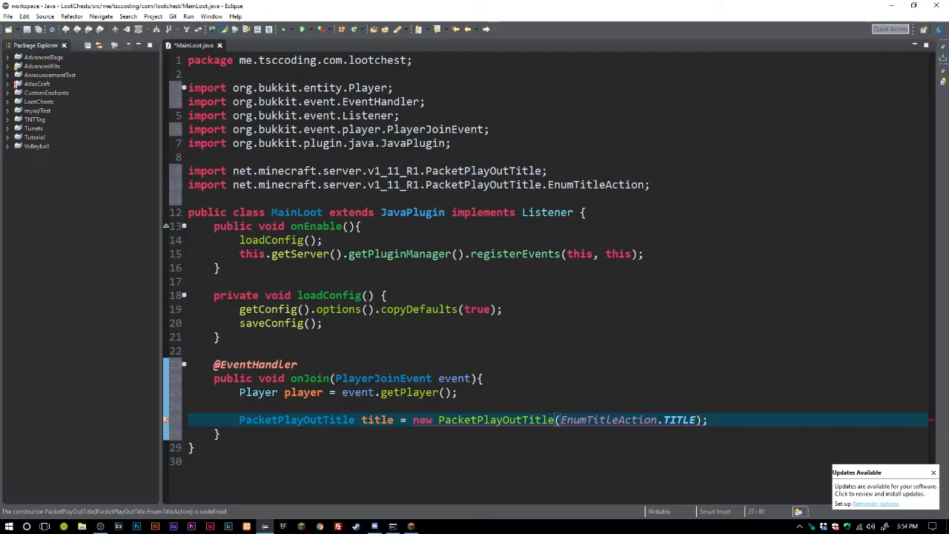
{"action": "type", "text": ", ChatSerializ"}
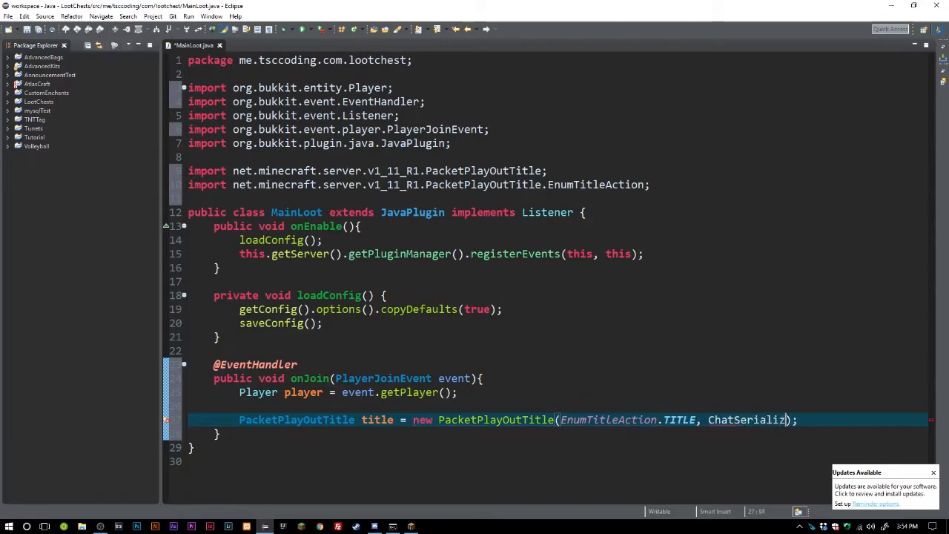
{"action": "type", "text": "er"}
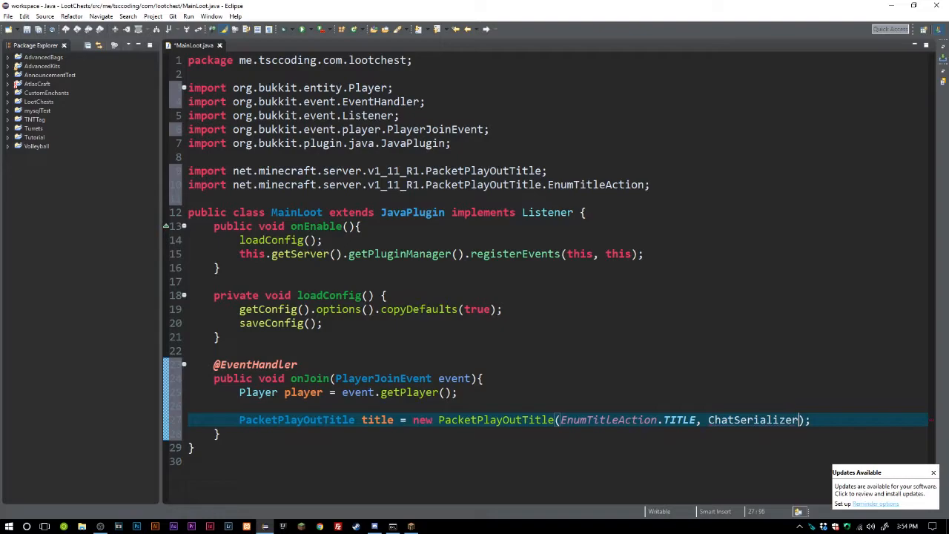
{"action": "type", "text": ".a(arg0"}
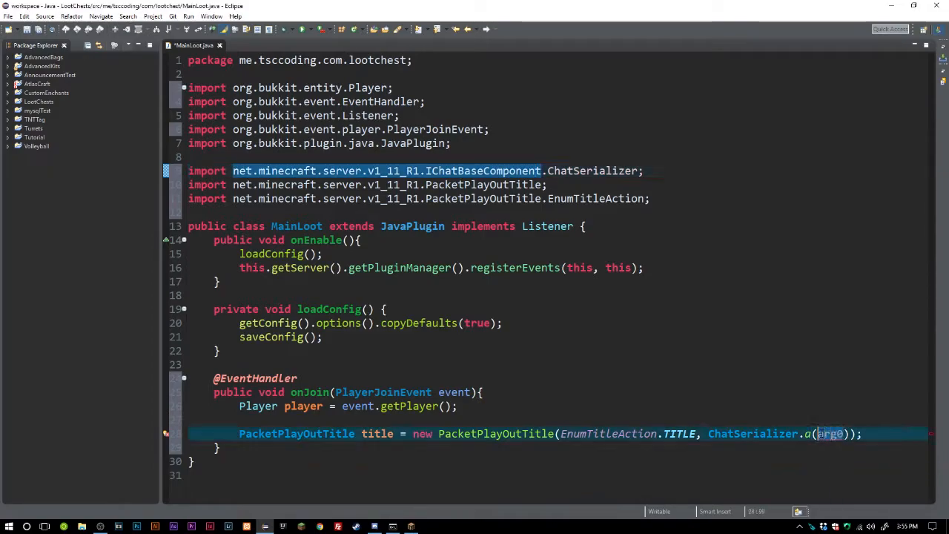
{"action": "key", "text": "Delete"}
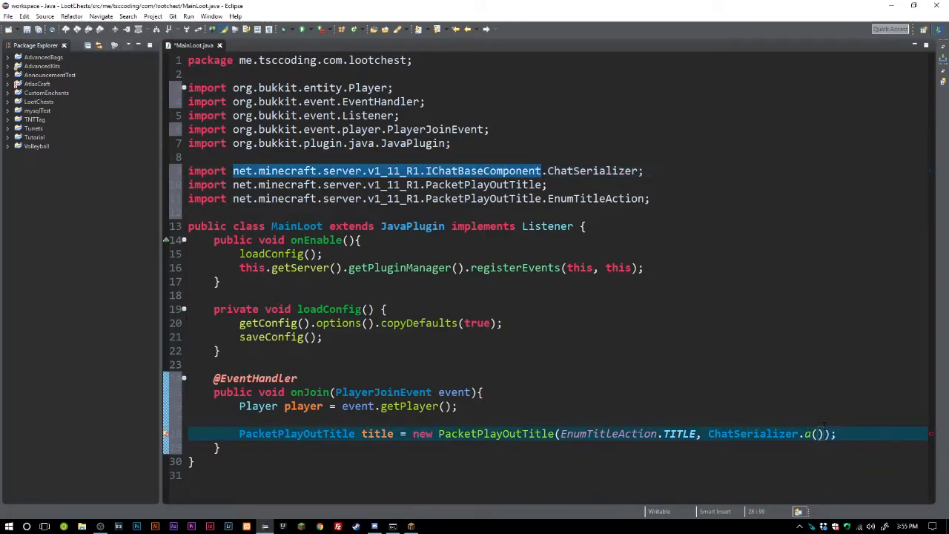
Fill ChatSerializer.a with the escaped JSON fragment "{\"text\":\"" and save the file.
{"action": "type", "text": "\"\""}
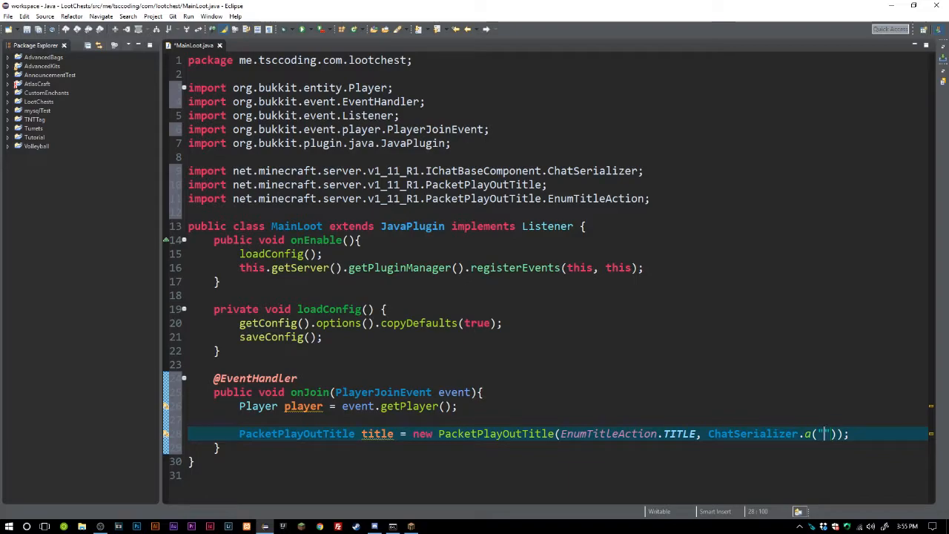
{"action": "type", "text": "{"}
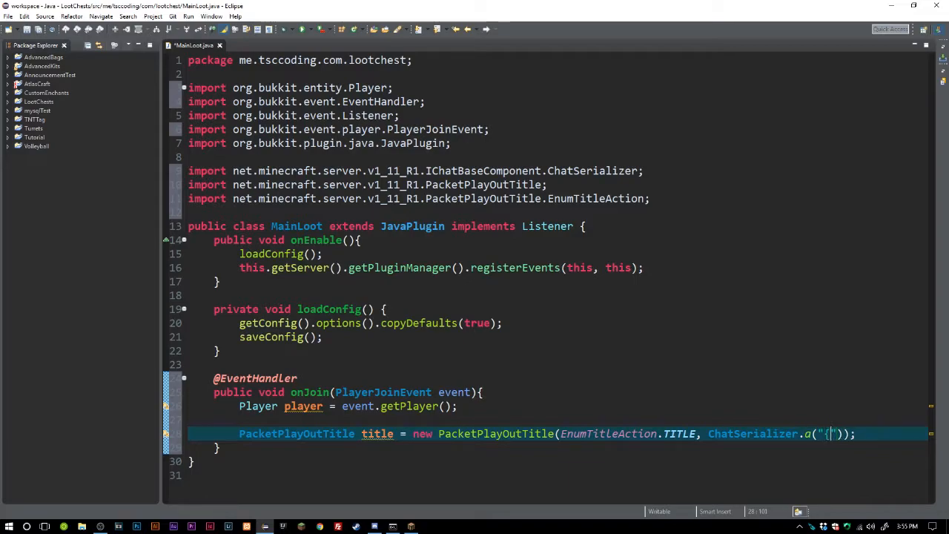
{"action": "type", "text": "}"}
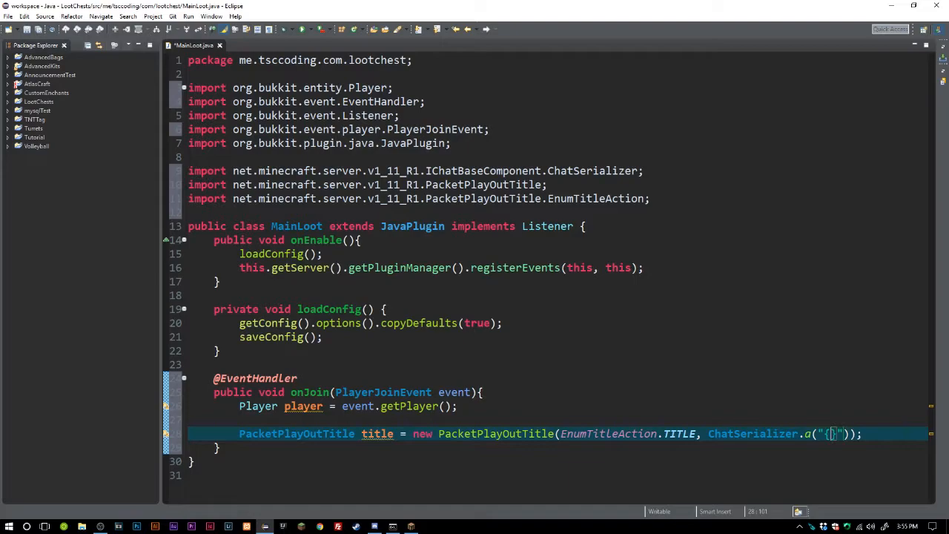
{"action": "type", "text": "\\\""}
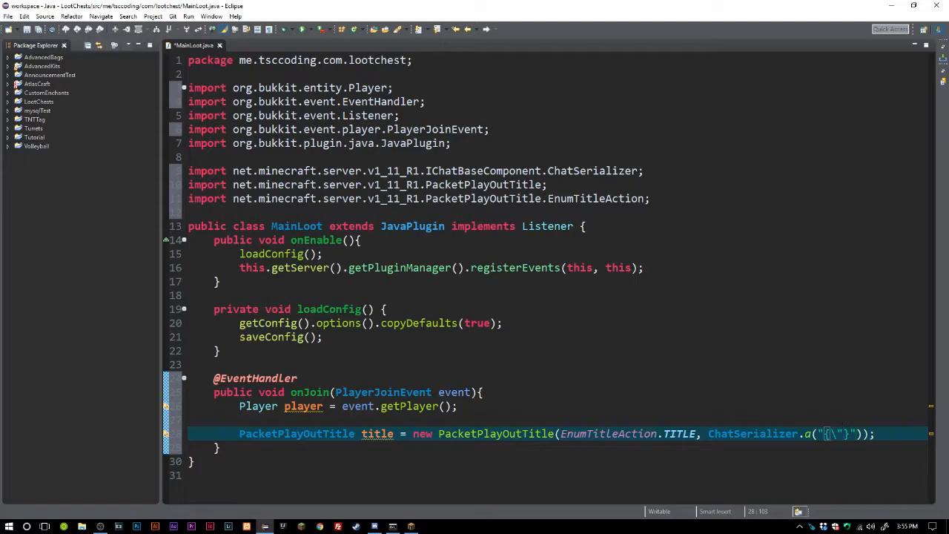
{"action": "type", "text": "textr"}
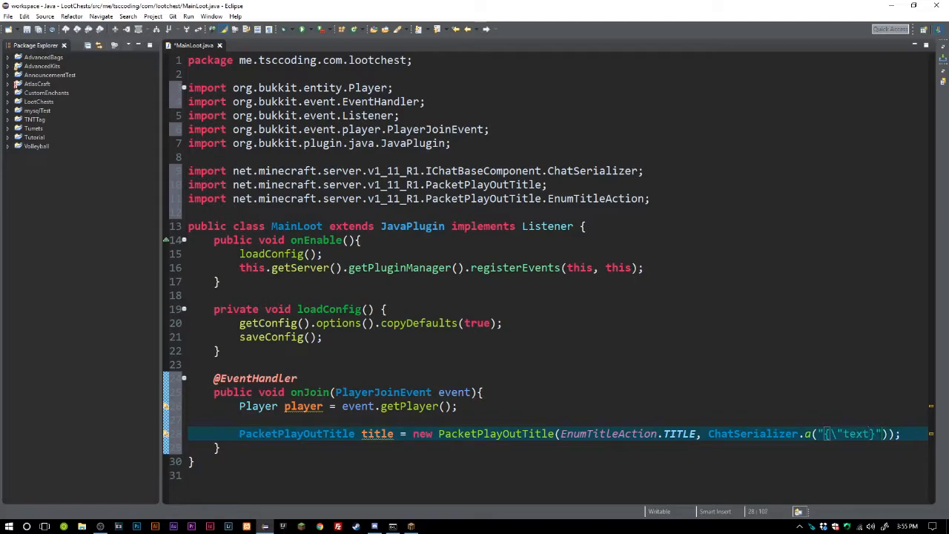
{"action": "type", "text": "\\\""}
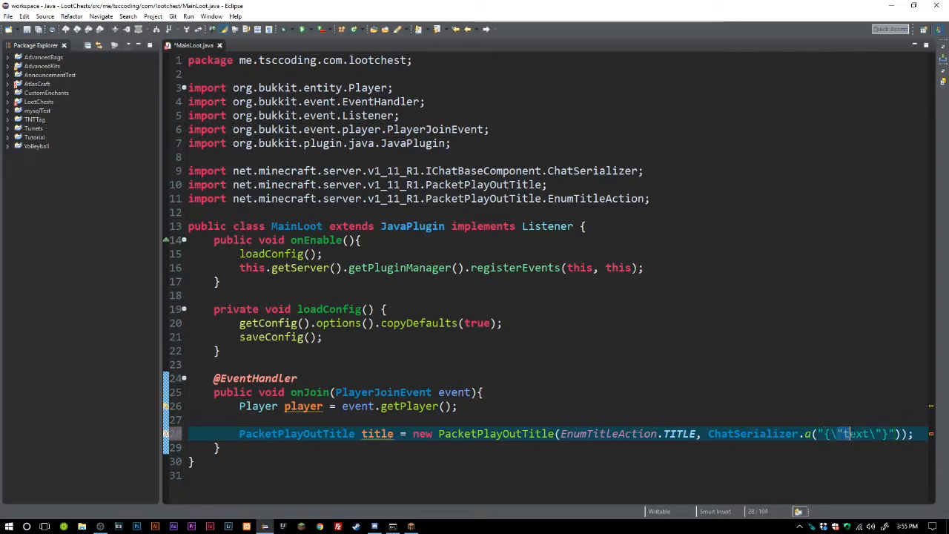
{"action": "double_click", "coordinate": [854, 433]}
{"action": "type", "text": ":"}
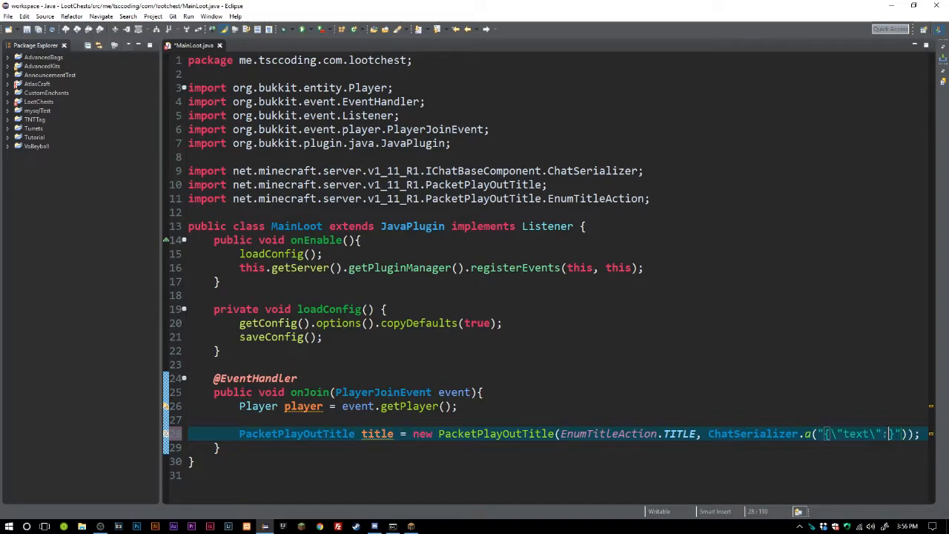
{"action": "key", "text": "ctrl+s"}
{"action": "type", "text": "\\\""}
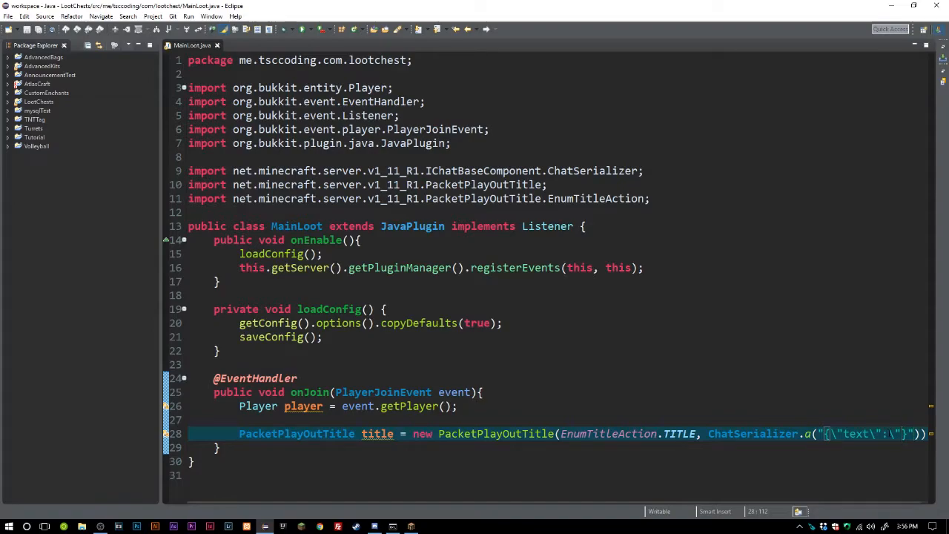
Complete the JSON text as a green §aWelcome entry, wrap the serializer onto its own line and save.
{"action": "type", "text": "$"}
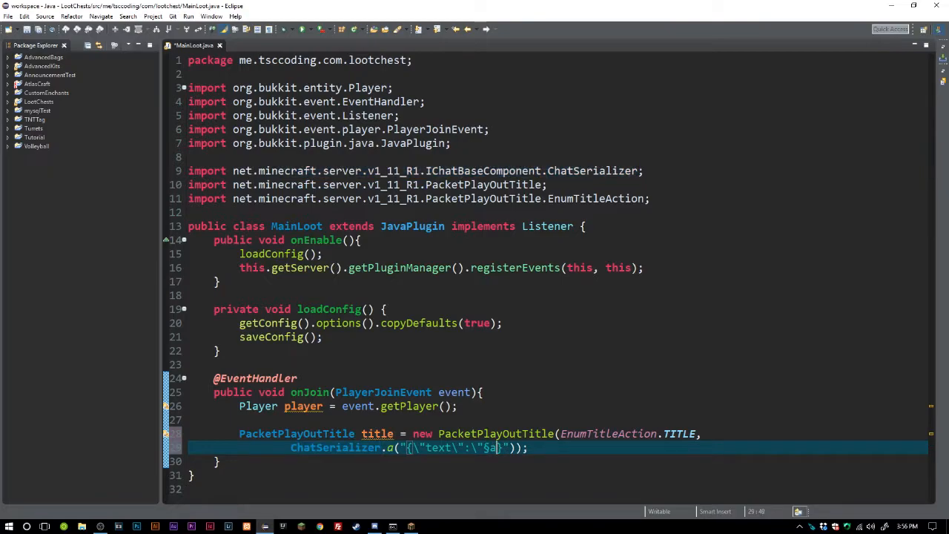
{"action": "type", "text": "Hi"}
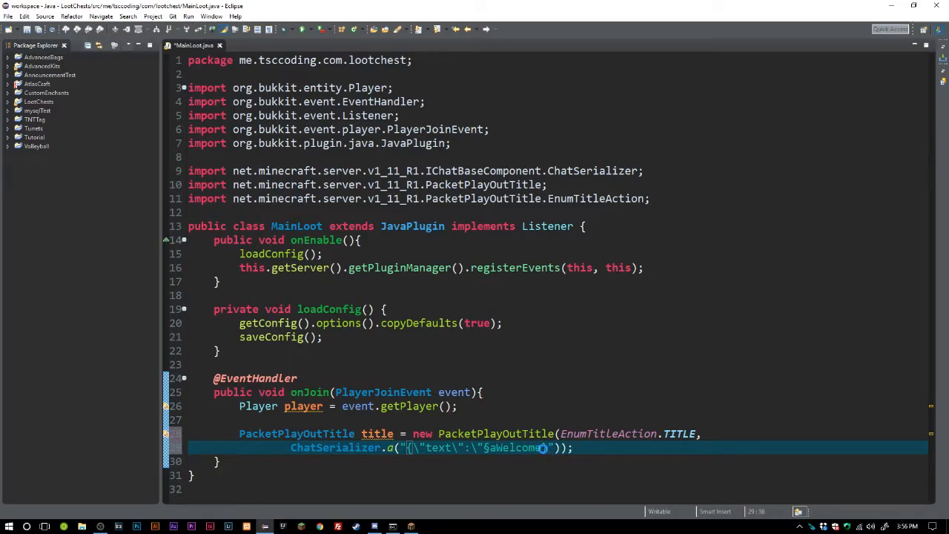
{"action": "key", "text": "ctrl+s"}
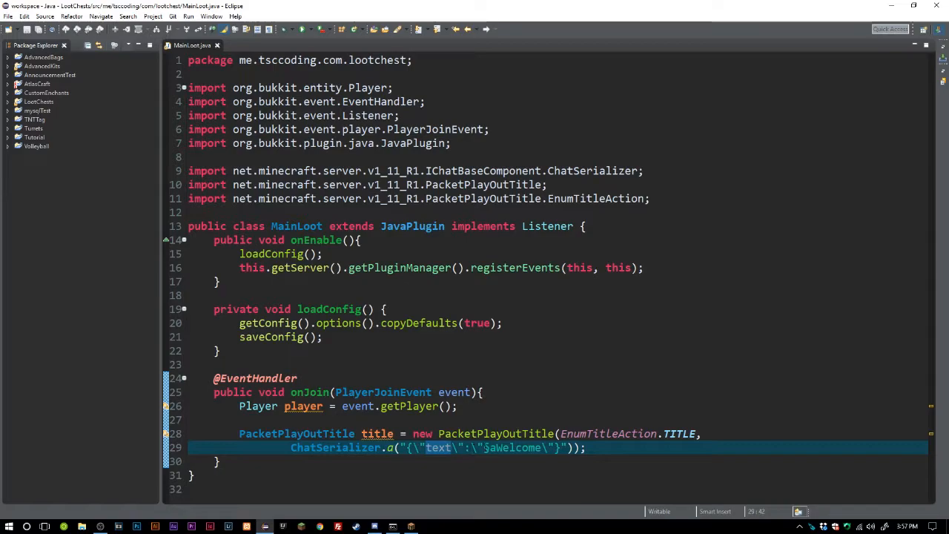
Send the title with ((CraftPlayer) player).getHandle().playerConnection.sendPacket(title) and import CraftPlayer.
{"action": "left_click", "coordinate": [587, 448]}
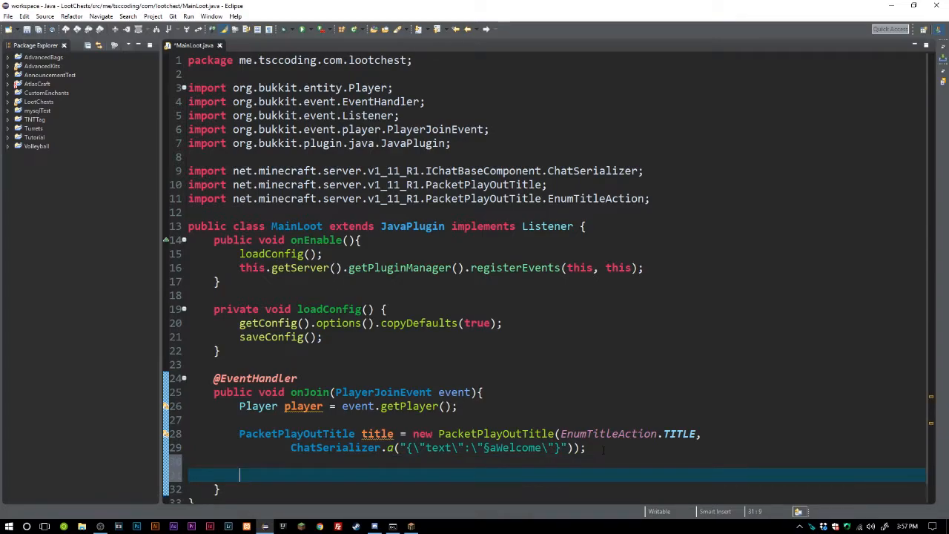
{"action": "type", "text": "()"}
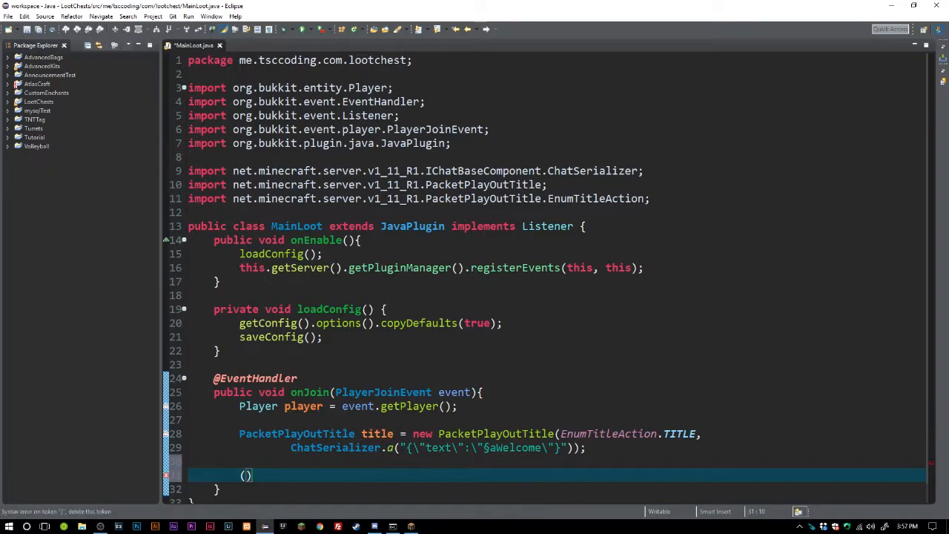
{"action": "type", "text": "(Ch"}
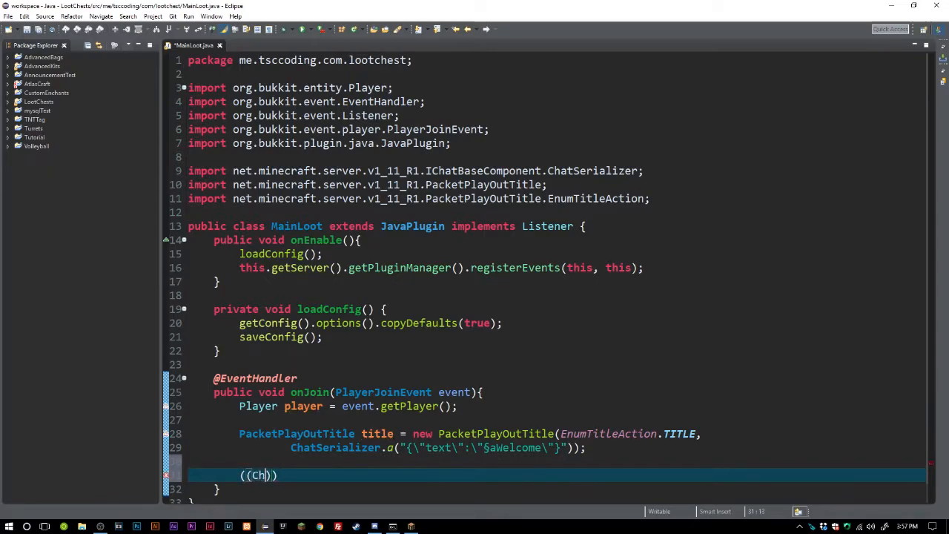
{"action": "type", "text": "raftPlayer"}
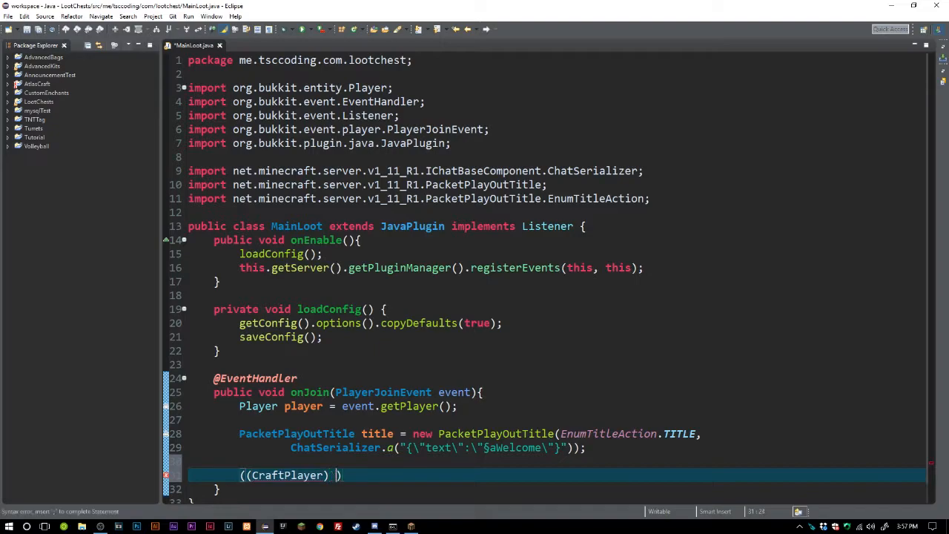
{"action": "type", "text": "player).;"}
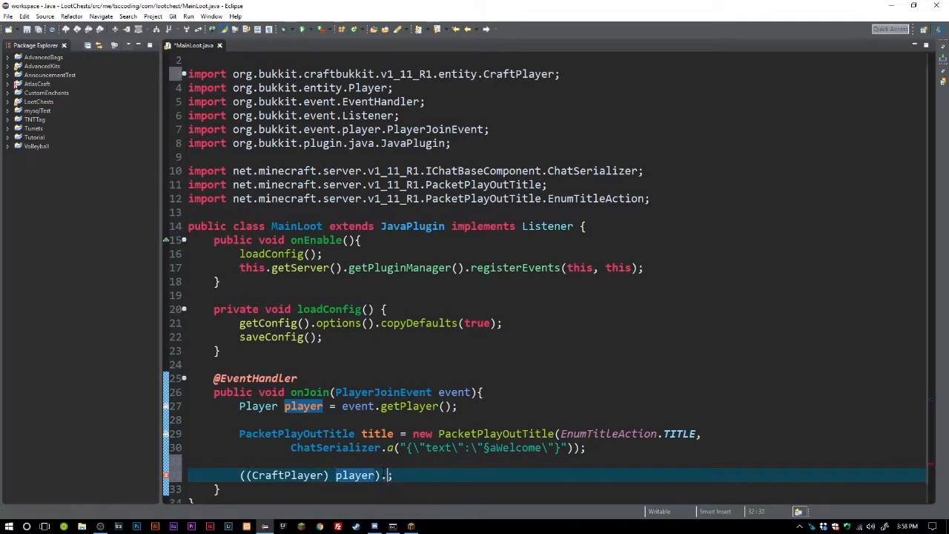
{"action": "type", "text": "gethandle("}
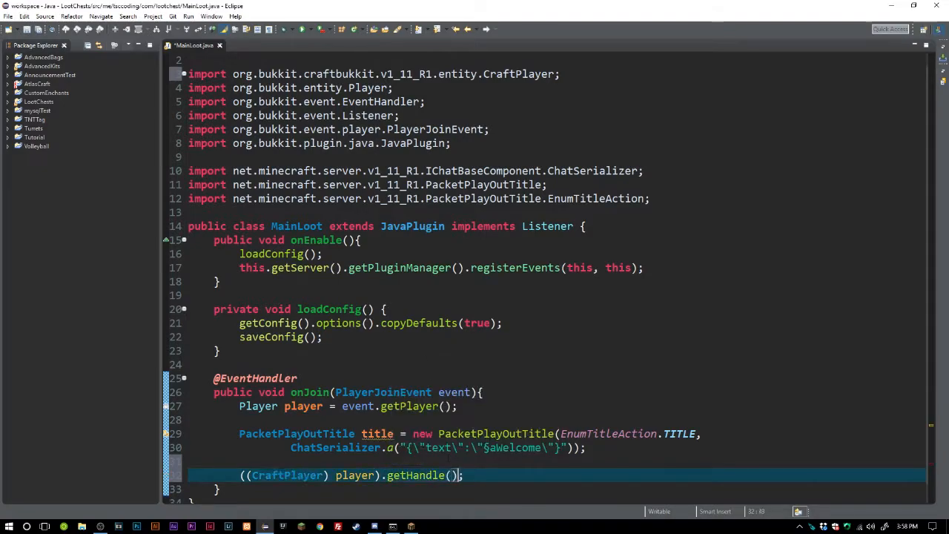
{"action": "type", "text": "."}
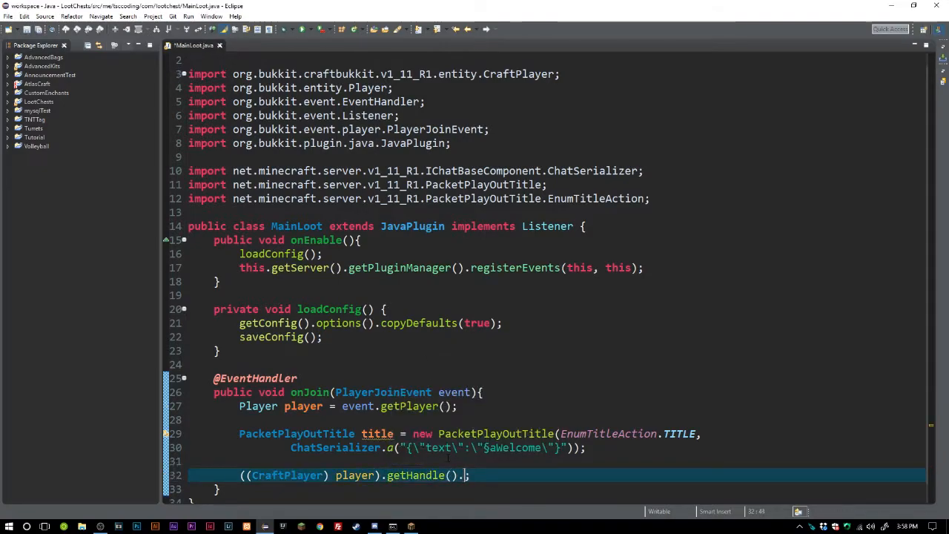
{"action": "type", "text": ".open"}
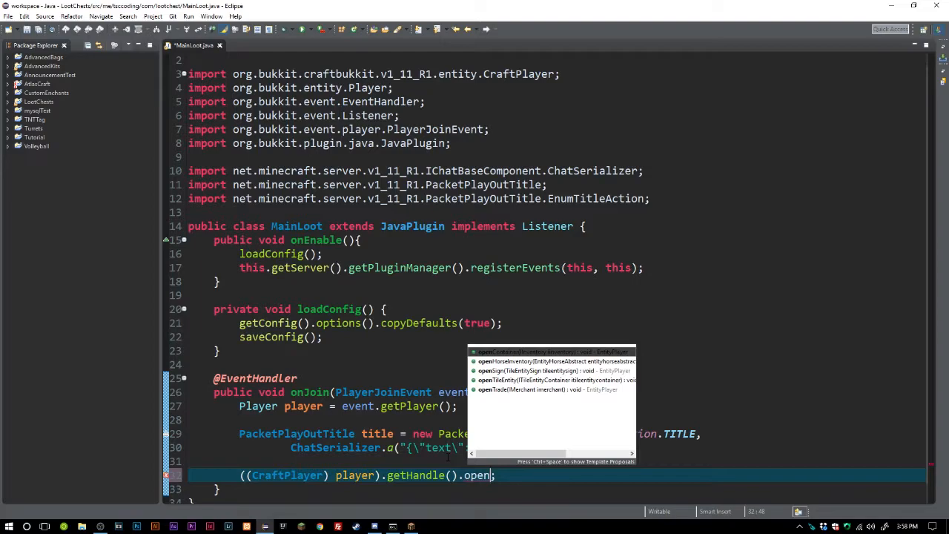
{"action": "type", "text": "playerConnectio"}
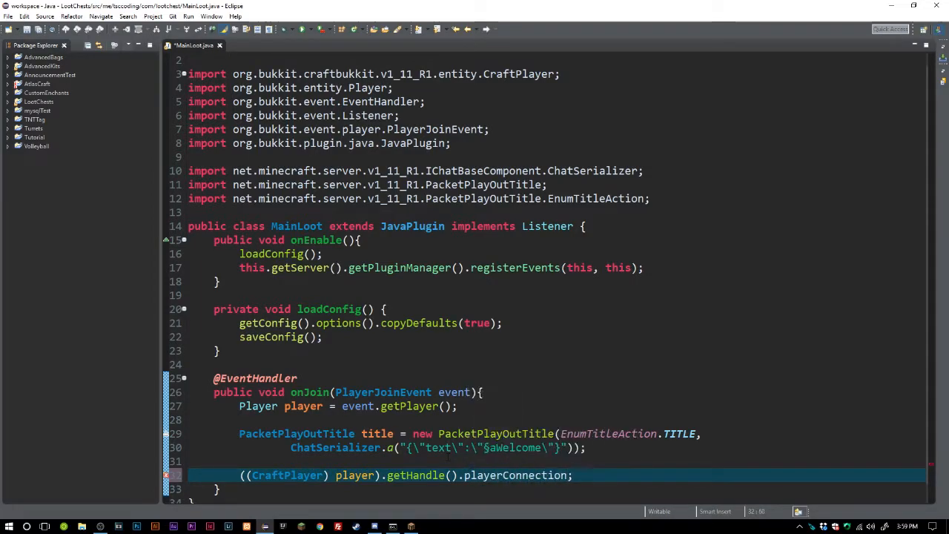
{"action": "type", "text": ".sendPacket(title"}
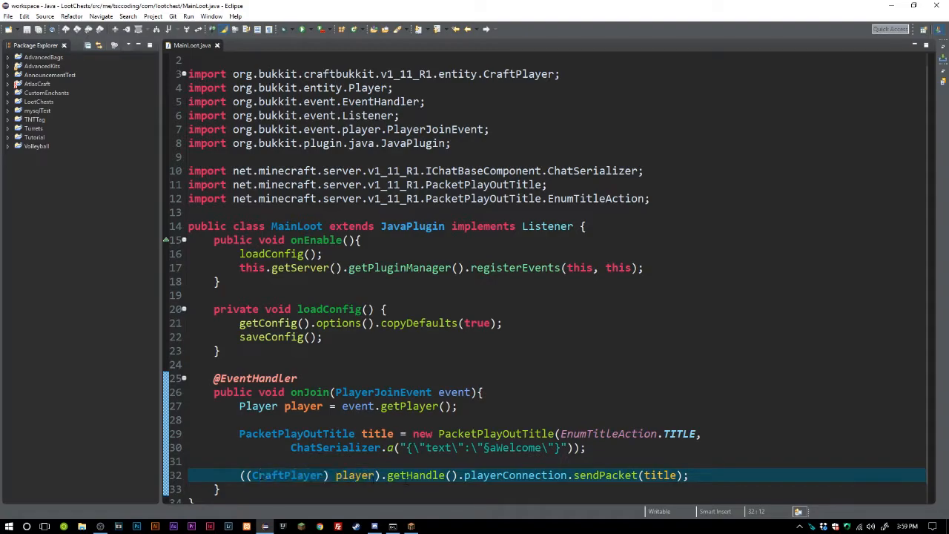
{"action": "double_click", "coordinate": [287, 475]}
{"action": "type", "text": ","}
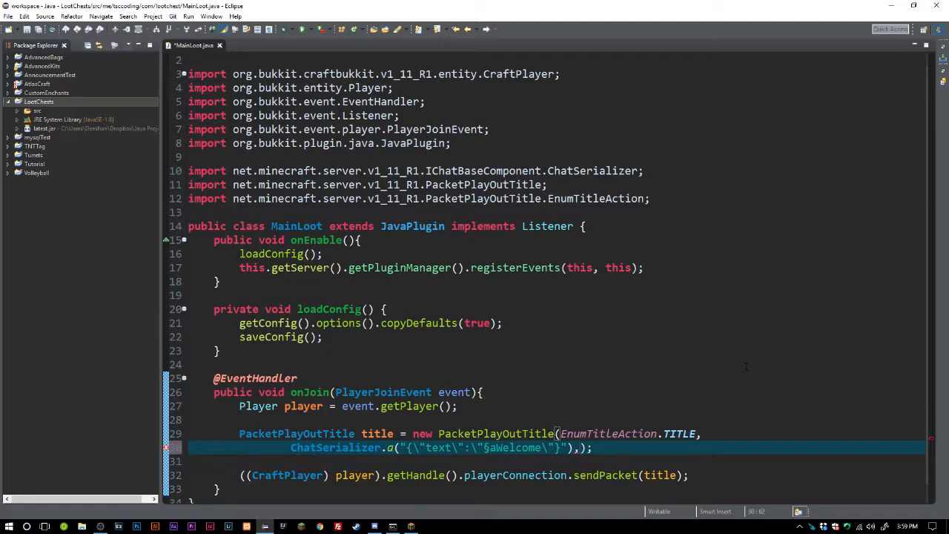
Append timing arguments 40, 20, 20 after the ChatSerializer argument in the constructor.
{"action": "type", "text": "40"}
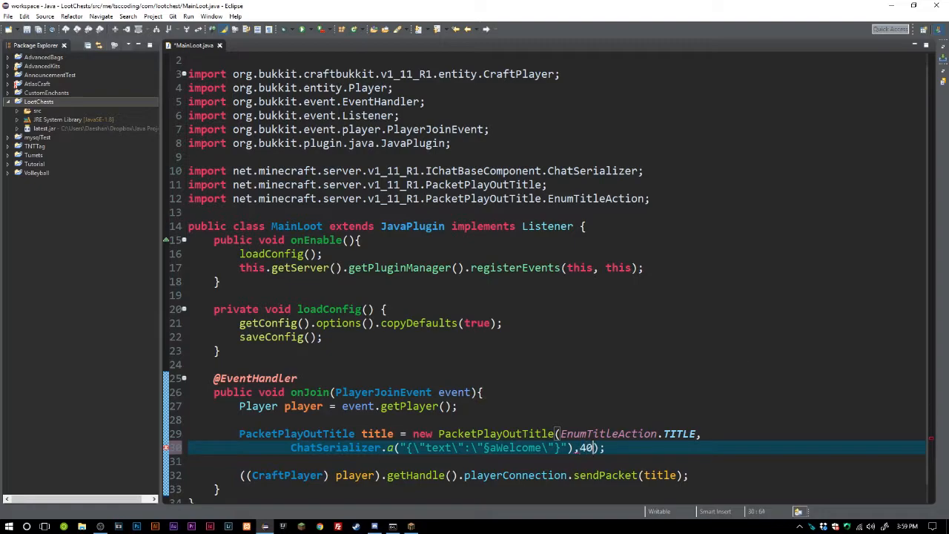
{"action": "type", "text": ","}
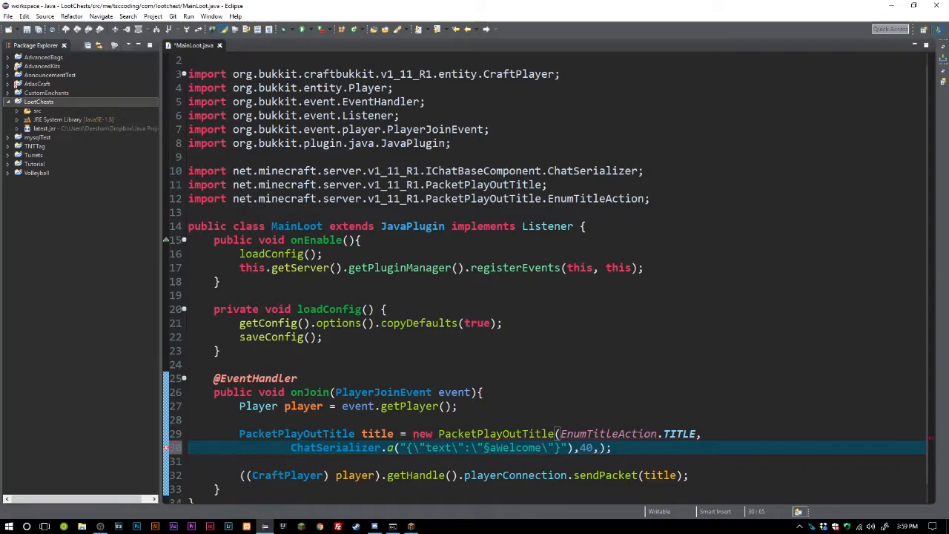
{"action": "type", "text": "20,"}
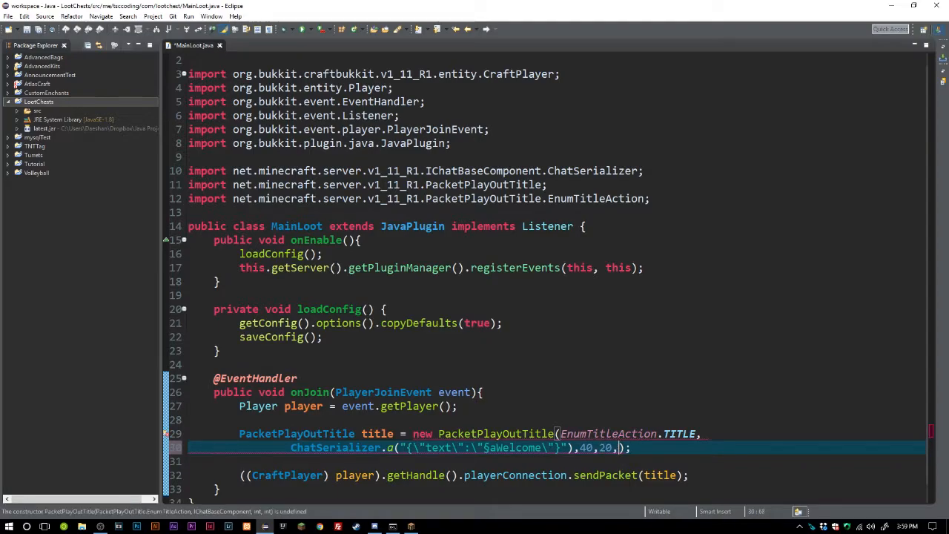
{"action": "type", "text": "20"}
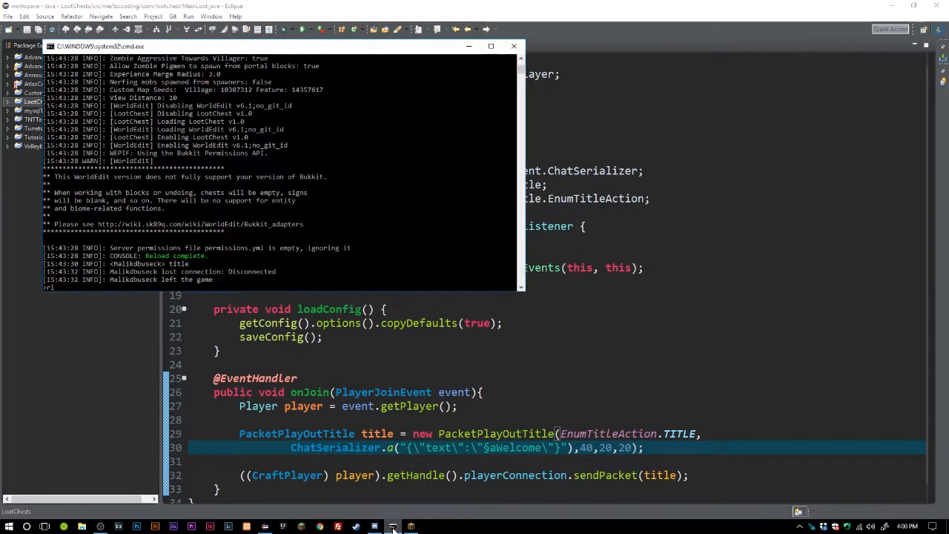
Return to the editor and change the first timing value from 40 to 100.
{"action": "left_click", "coordinate": [393, 525]}
{"action": "type", "text": "10"}
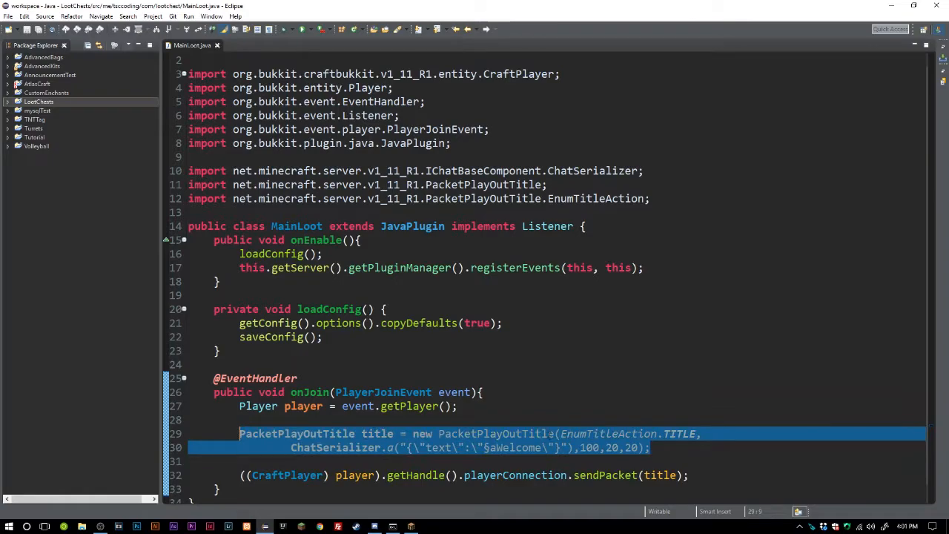
{"action": "double_click", "coordinate": [609, 434]}
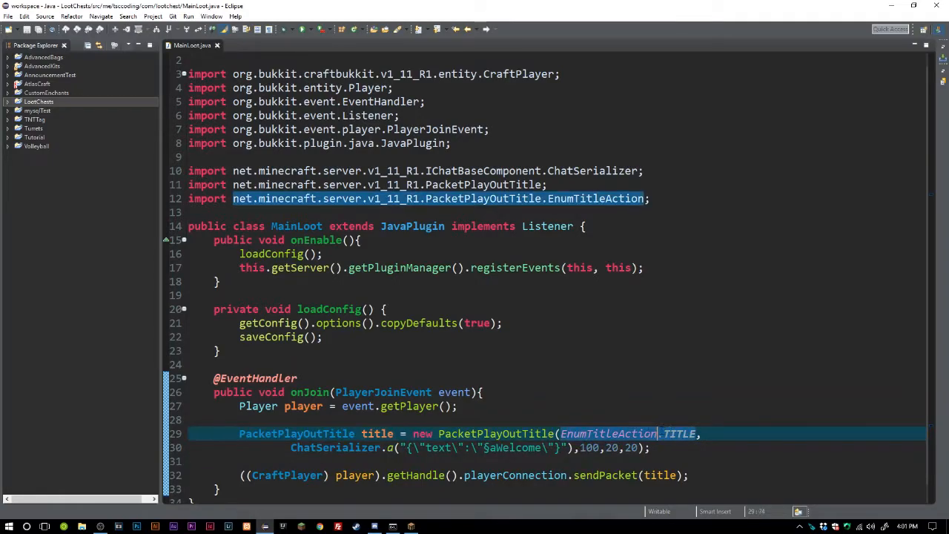